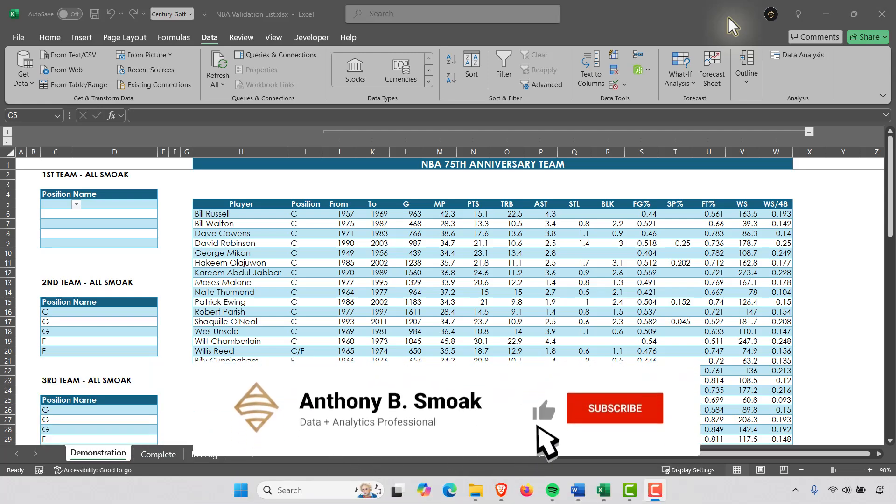
Step: Set the first 1st-team slot to position C and choose David Robinson
left_click(615, 408)
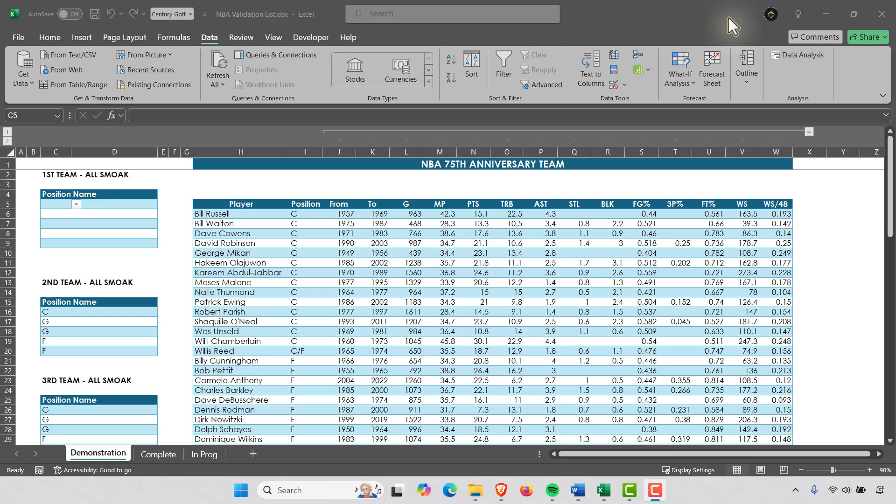
mouse_move(36, 237)
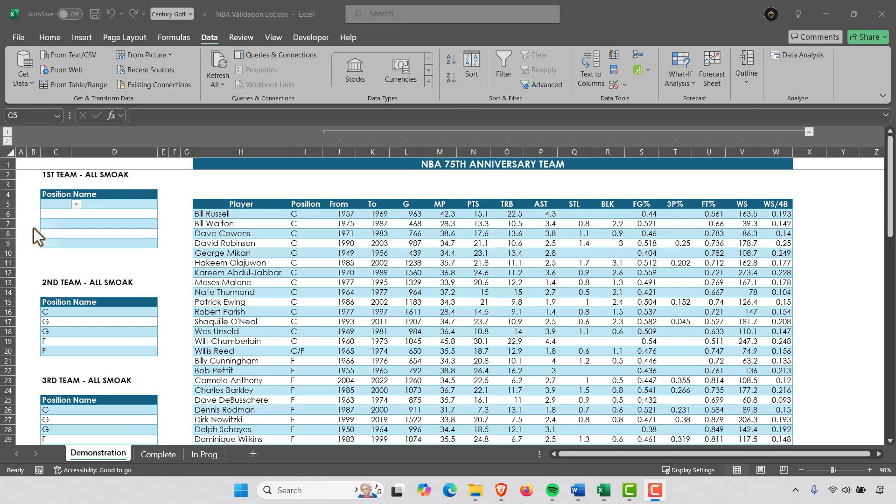
left_click(56, 204)
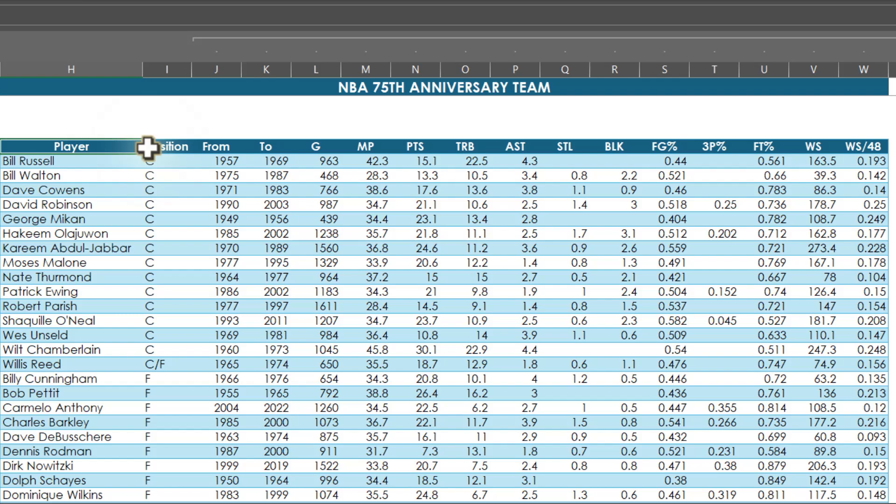
left_click(166, 162)
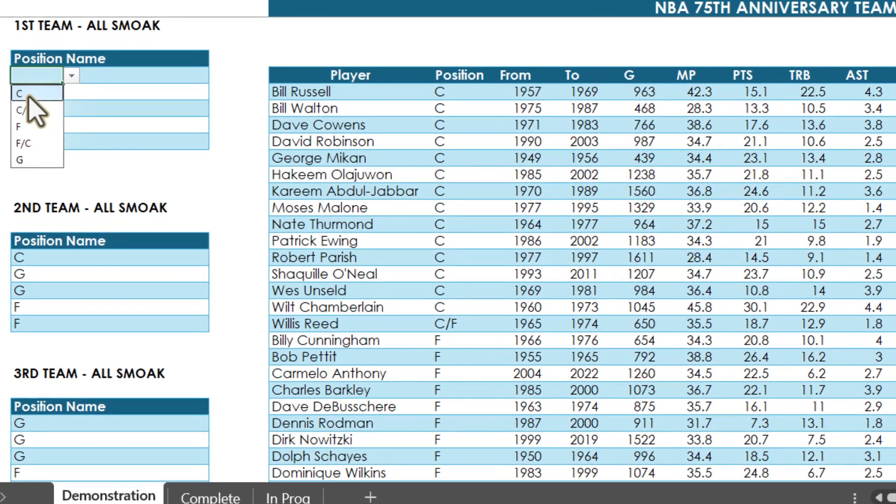
left_click(20, 93)
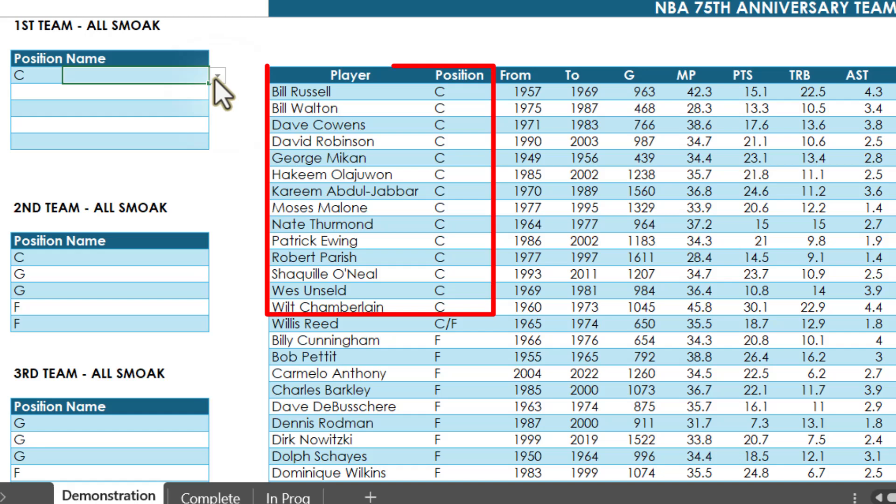
left_click(218, 75)
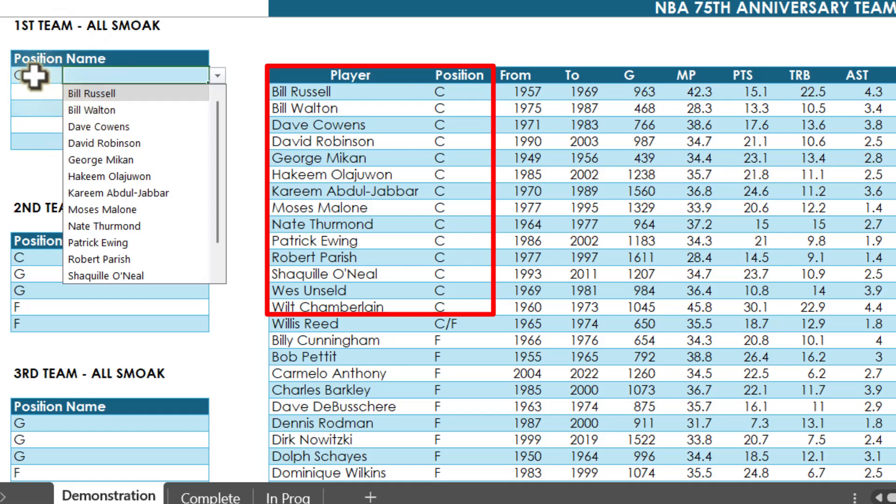
left_click(103, 142)
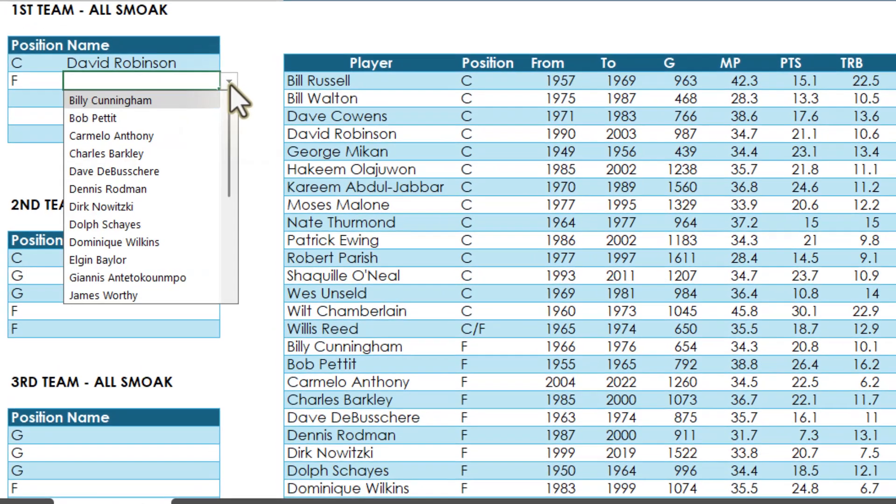
Step: Pick forwards Carmelo Anthony and Charles Barkley, then set a G slot for Jason Kidd
left_click(112, 136)
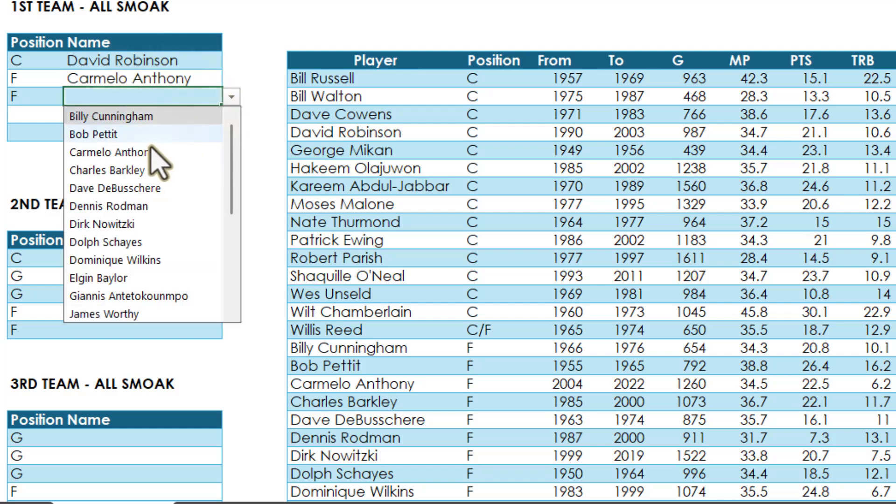
left_click(122, 171)
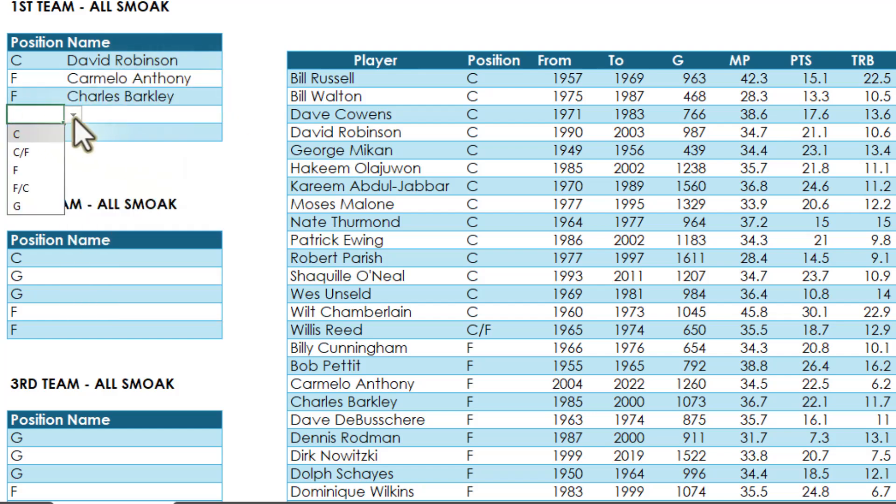
left_click(17, 134)
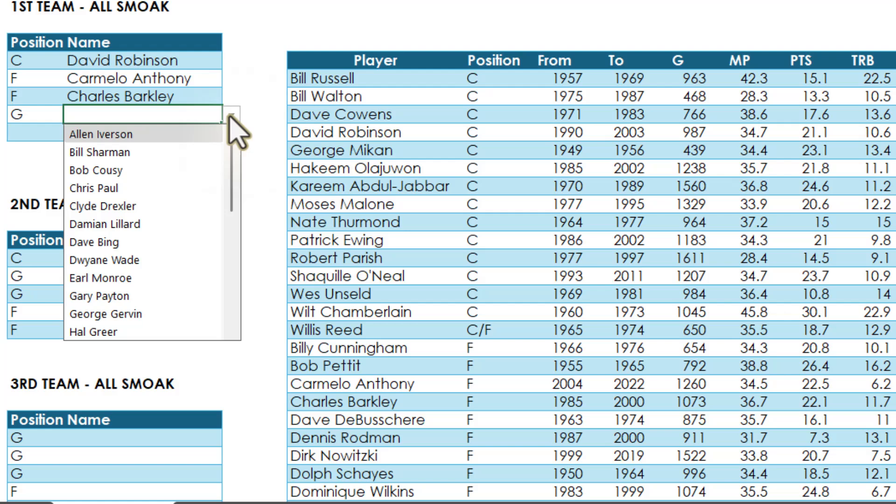
mouse_move(103, 206)
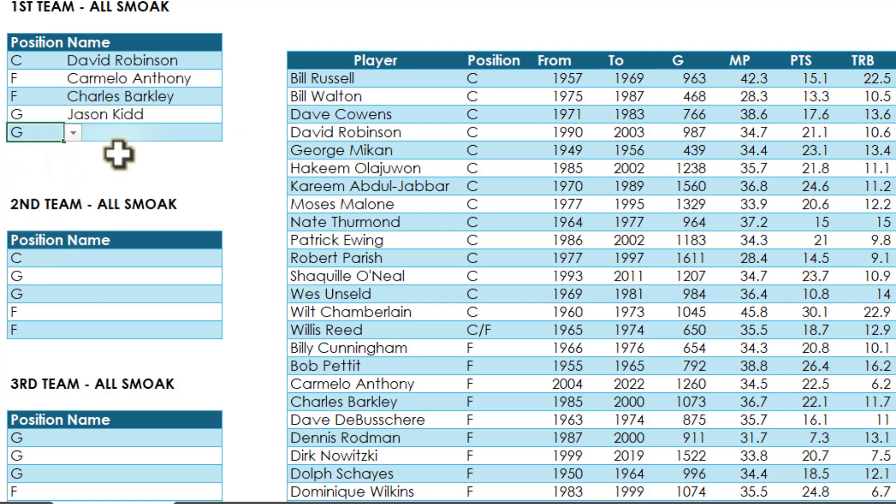
left_click(232, 132)
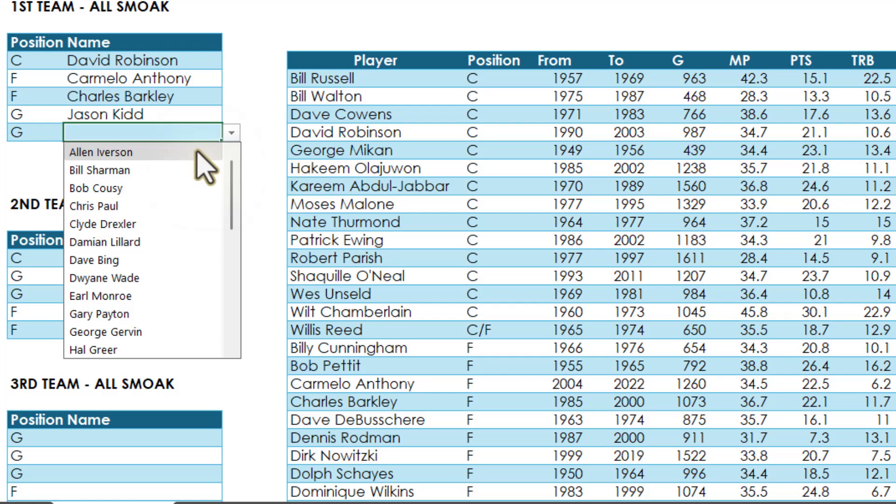
left_click(103, 223)
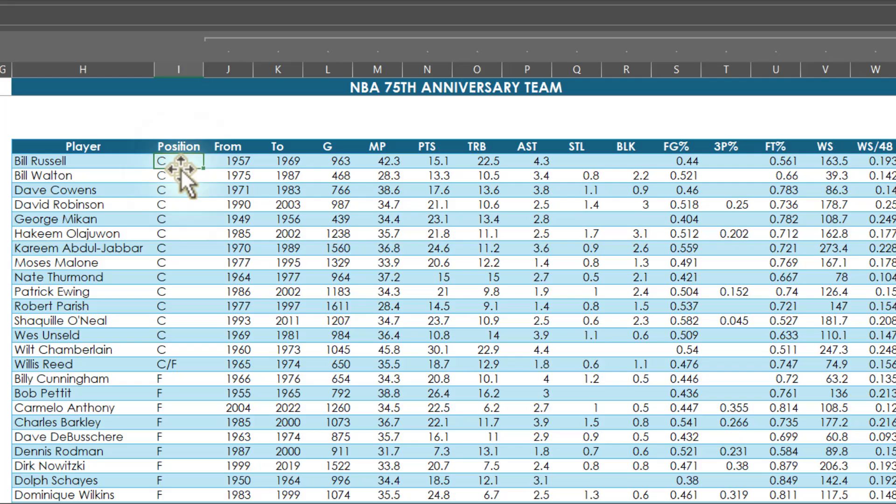
Step: Scroll down from the 1st team lineup toward the 3rd team table
scroll("down", 3)
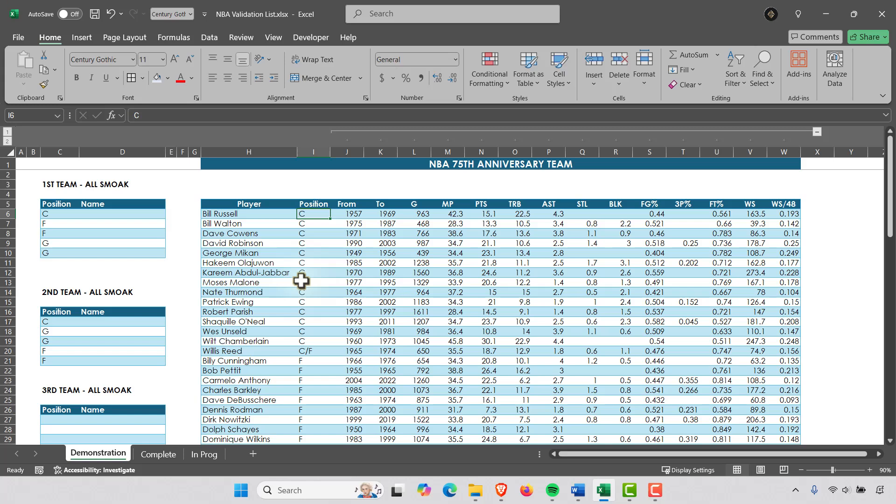
scroll("down", 3)
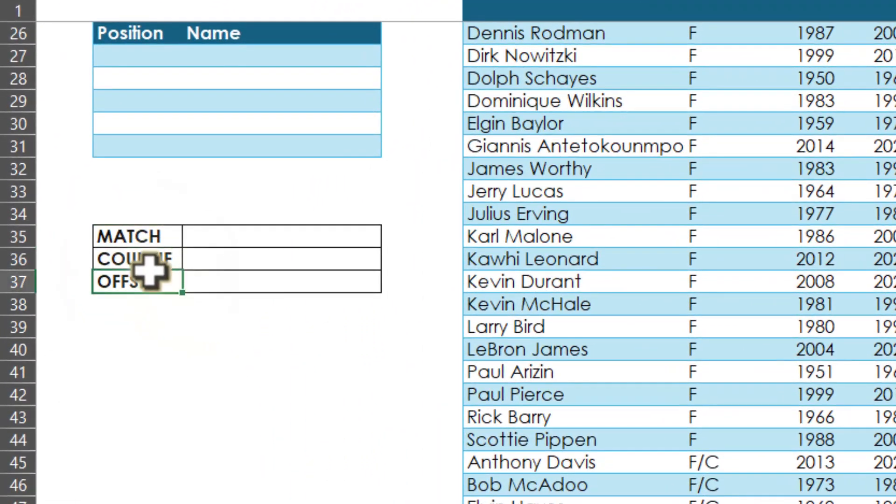
left_click(137, 258)
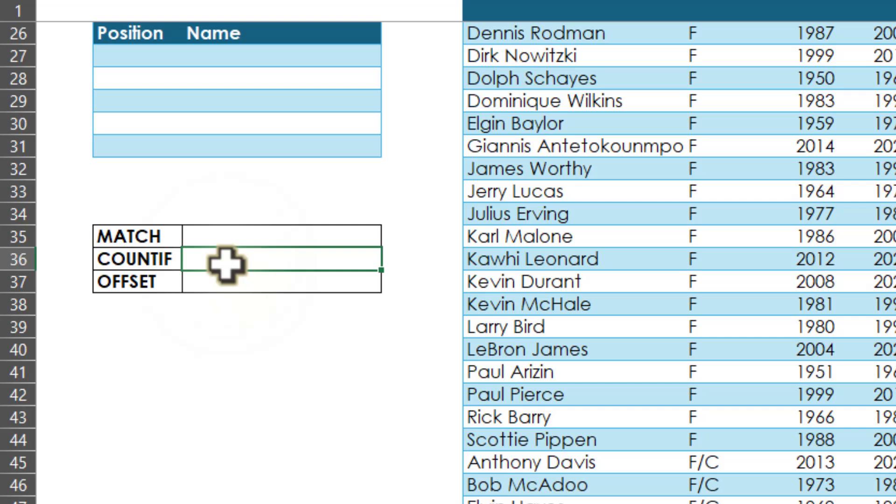
left_click(281, 236)
type("=MATCH(")
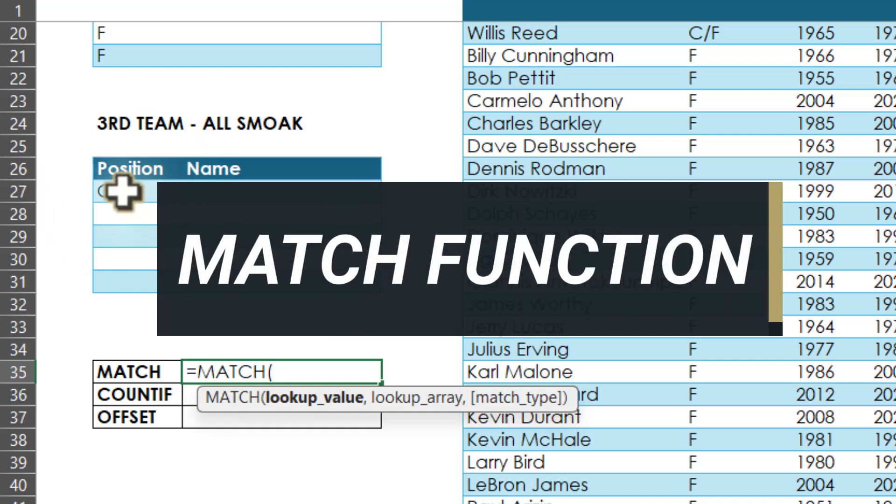
Step: Enter =MATCH(C27,$I$6:$I$81,0) in D35, returning 1 for position C
left_click(137, 192)
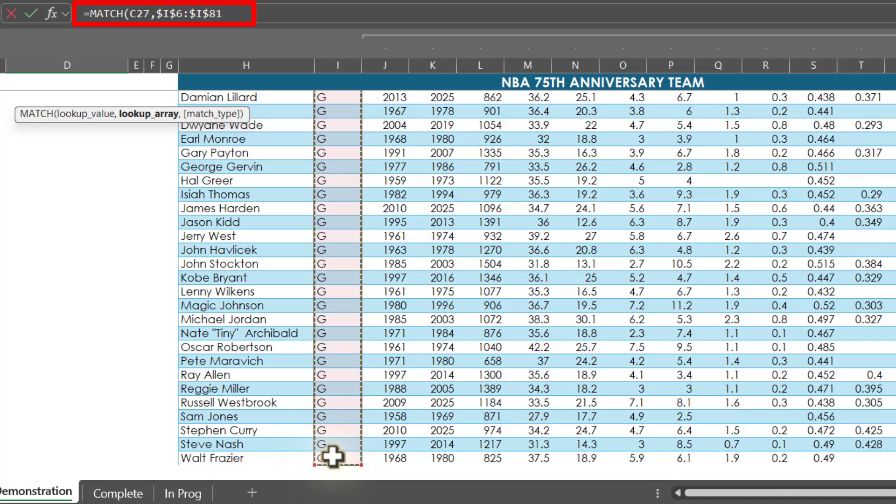
type(",")
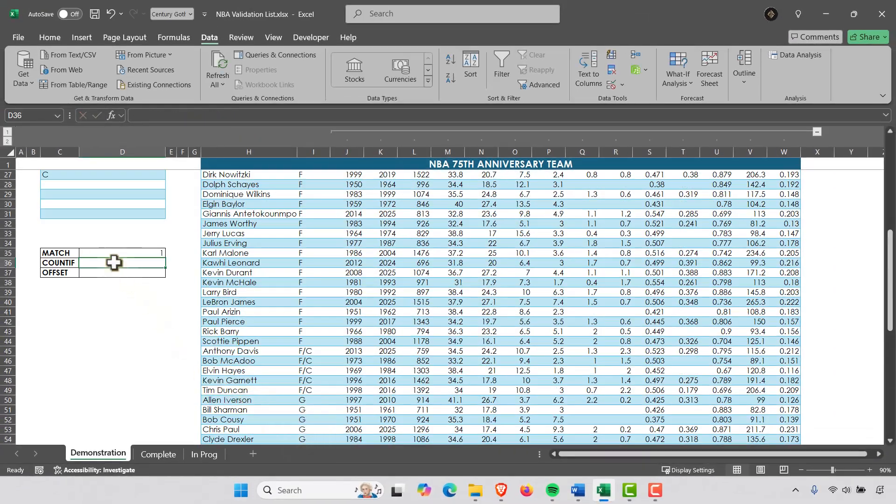
left_click(121, 253)
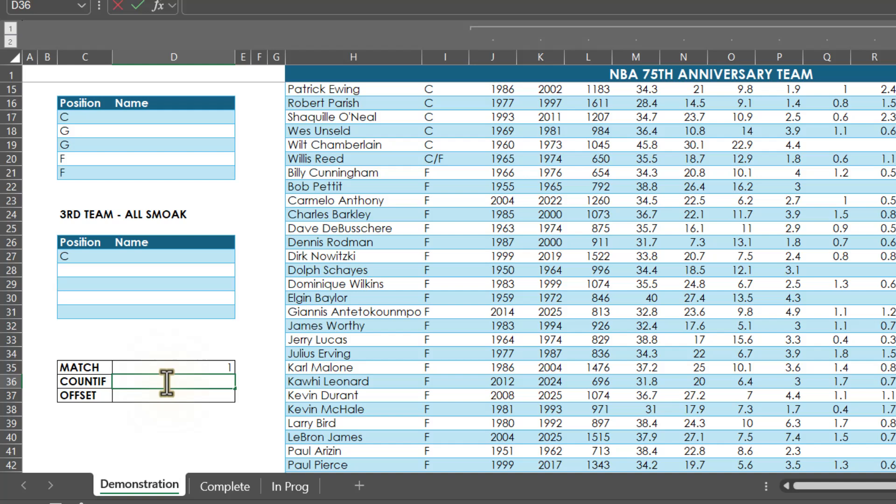
Step: Enter =COUNTIF($I$6:$I$81,C27) in D36, counting 14 players at position C
type("=COUON")
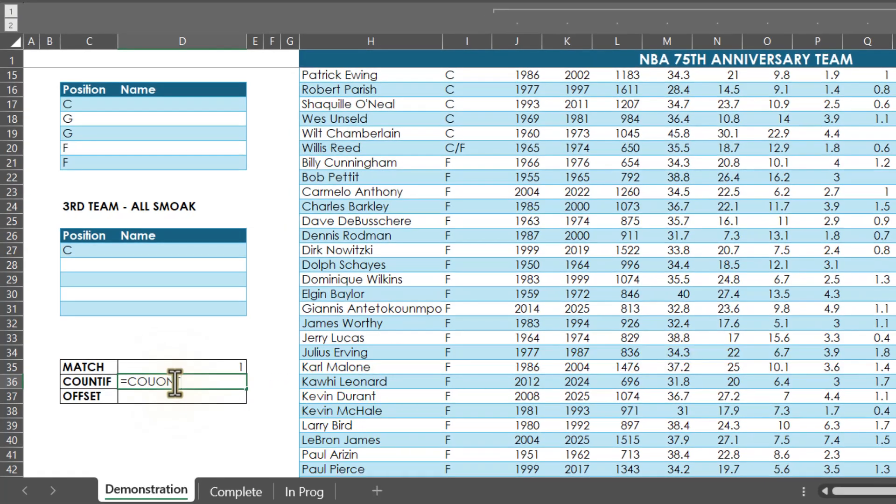
type("NT")
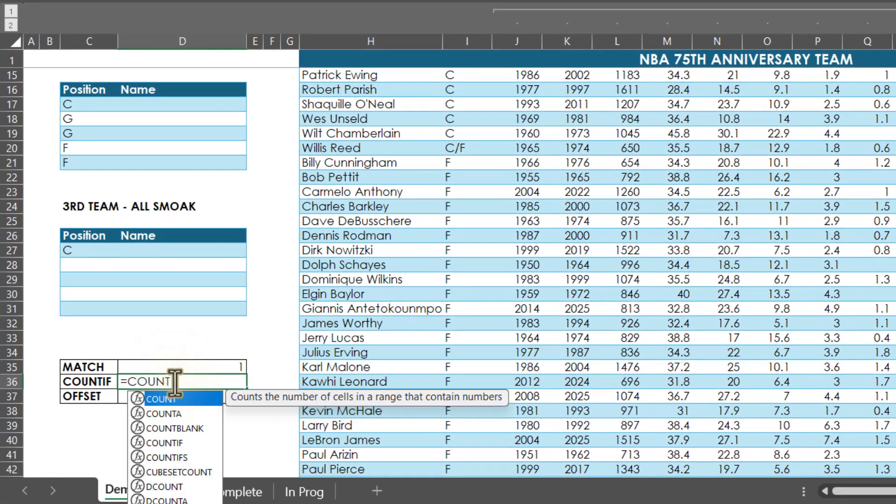
type("IF(I6:I81")
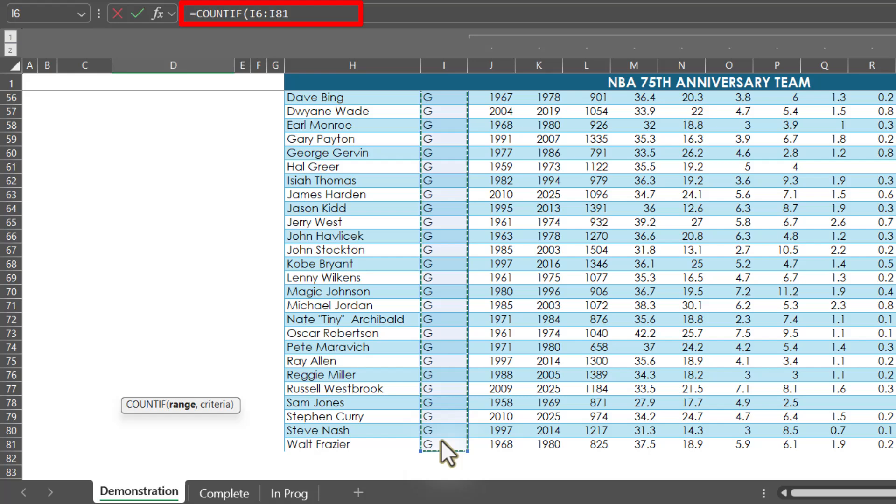
key("f4")
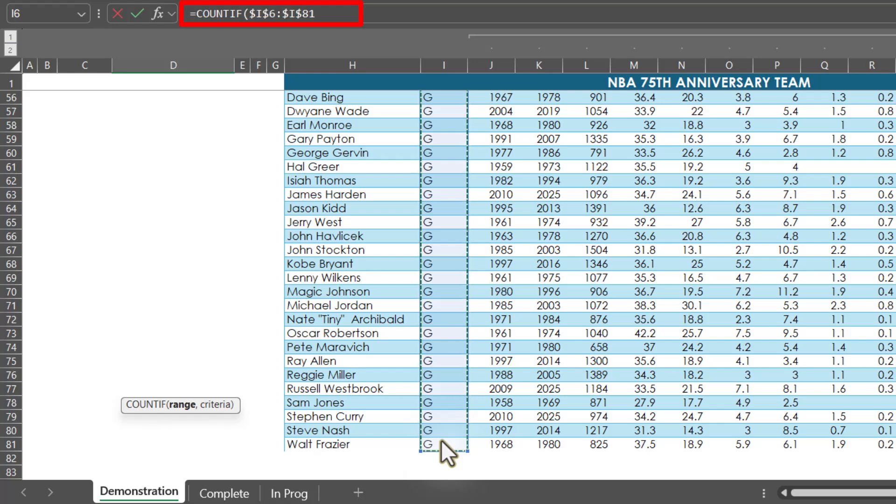
type(",")
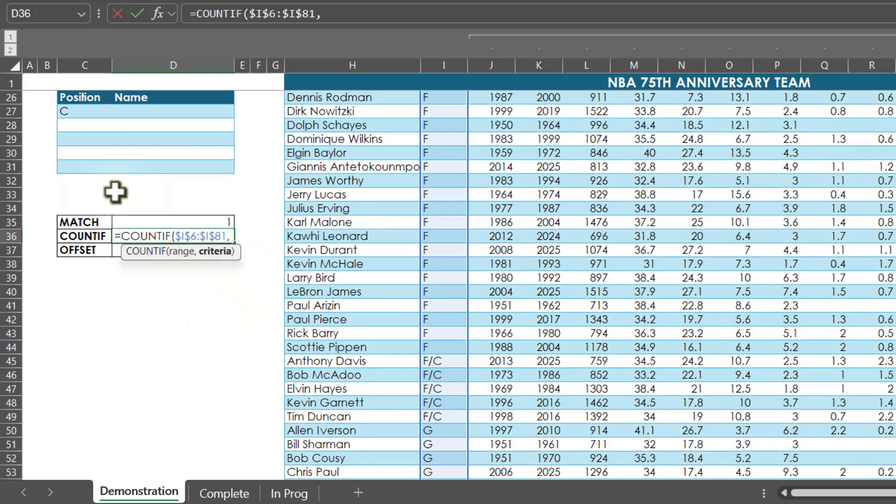
left_click(71, 109)
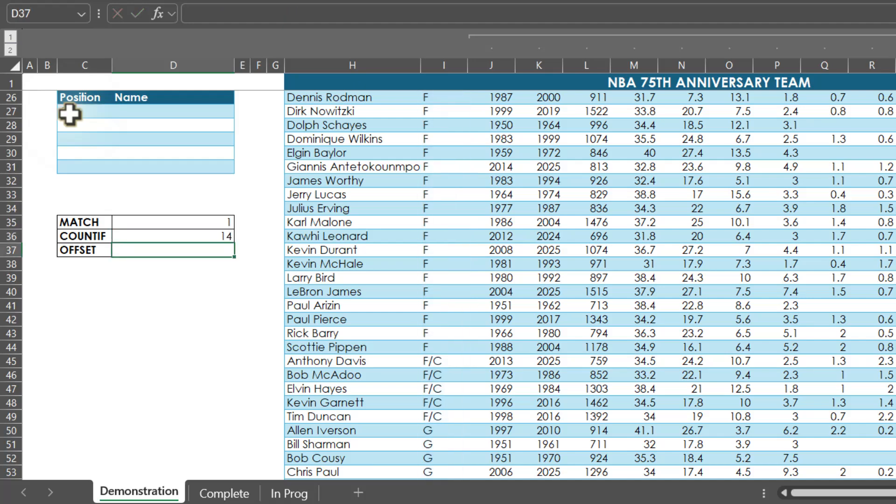
scroll("up", 3)
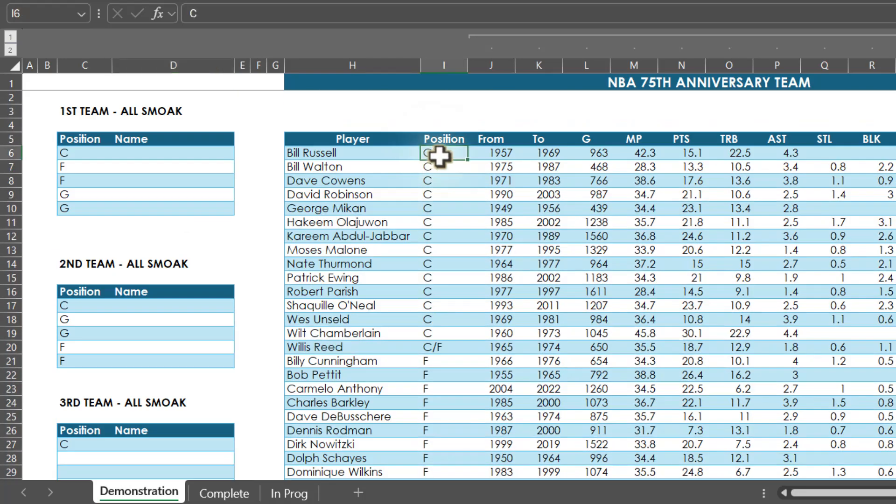
scroll("down", 3)
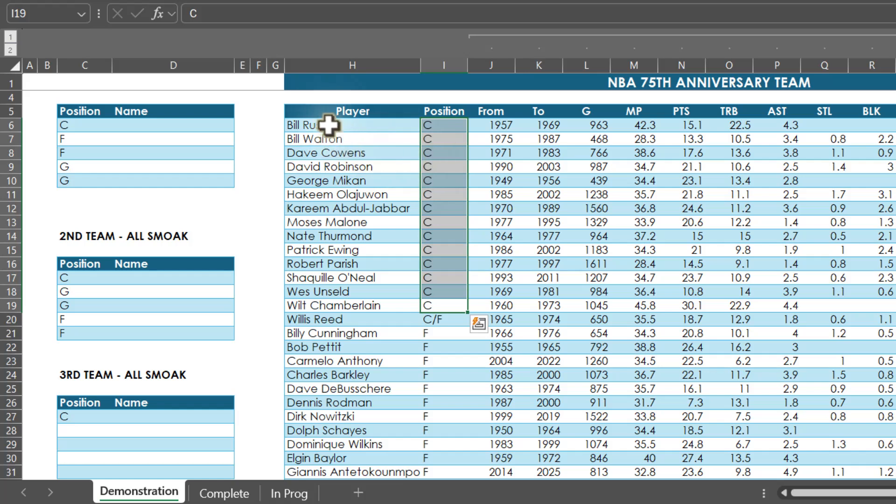
mouse_move(329, 127)
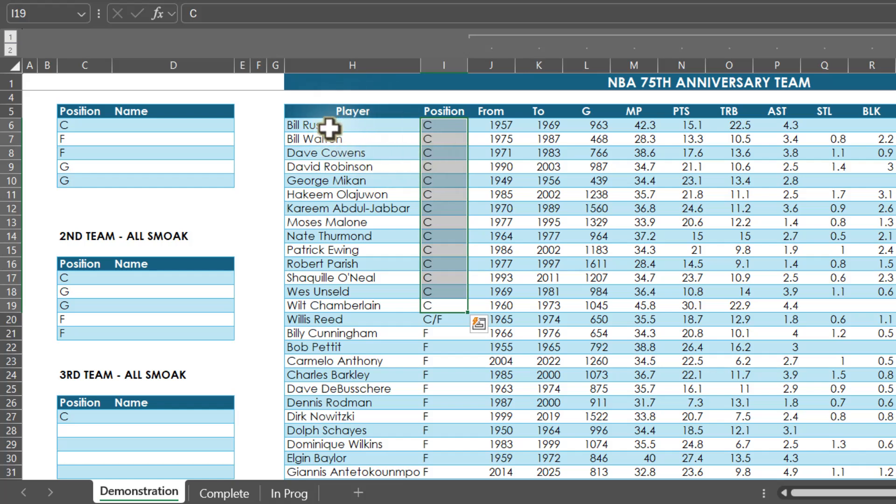
mouse_move(315, 166)
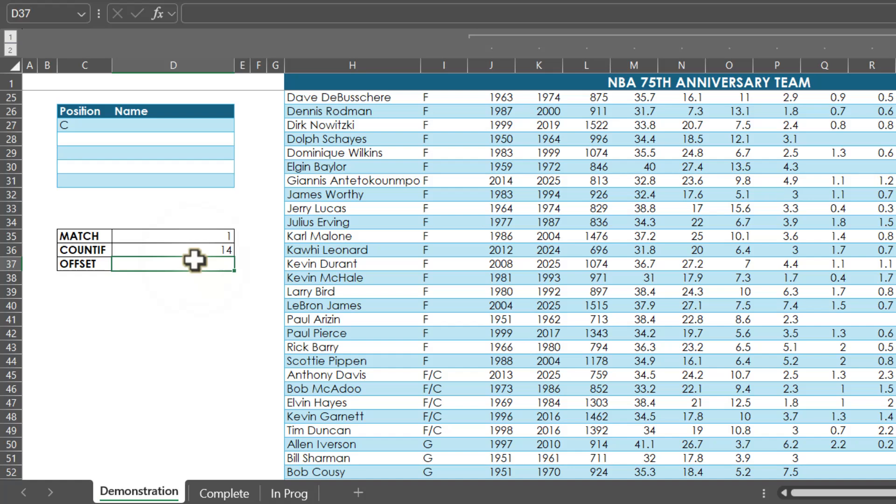
mouse_move(193, 268)
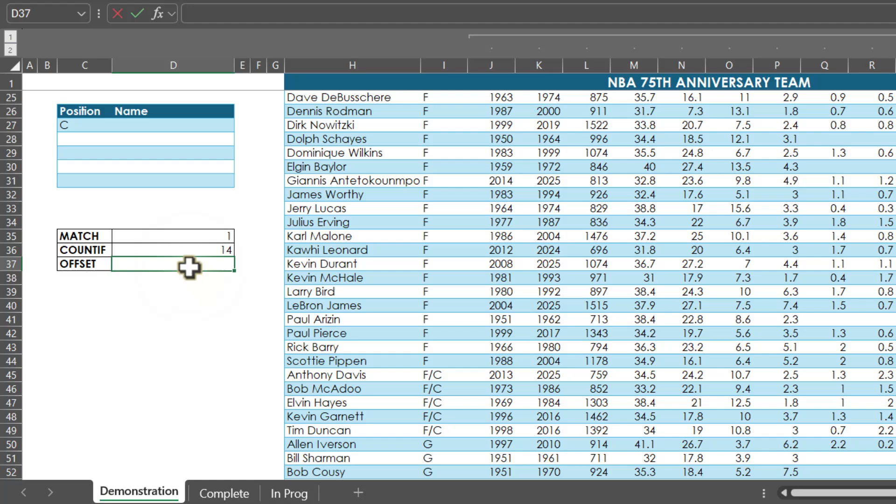
Step: Build =OFFSET(H5,D35,,D36) in D37 to spill fourteen centres from Bill Russell
type("=OFFSET")
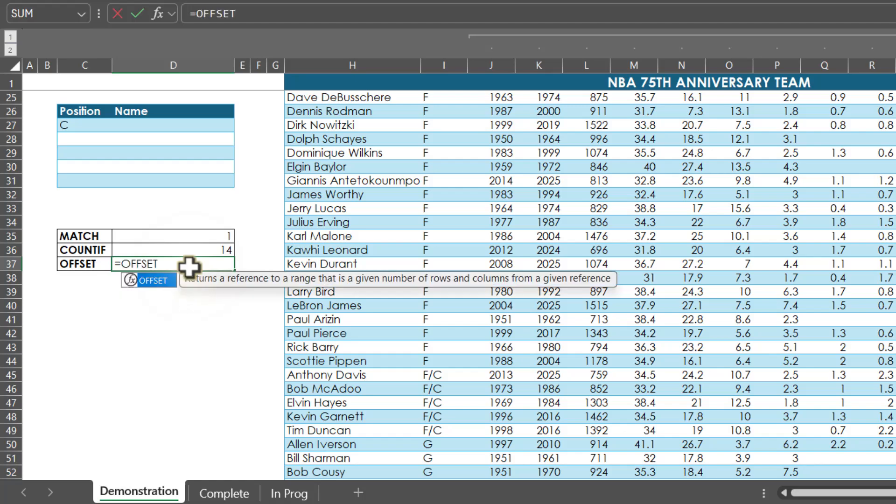
type("(")
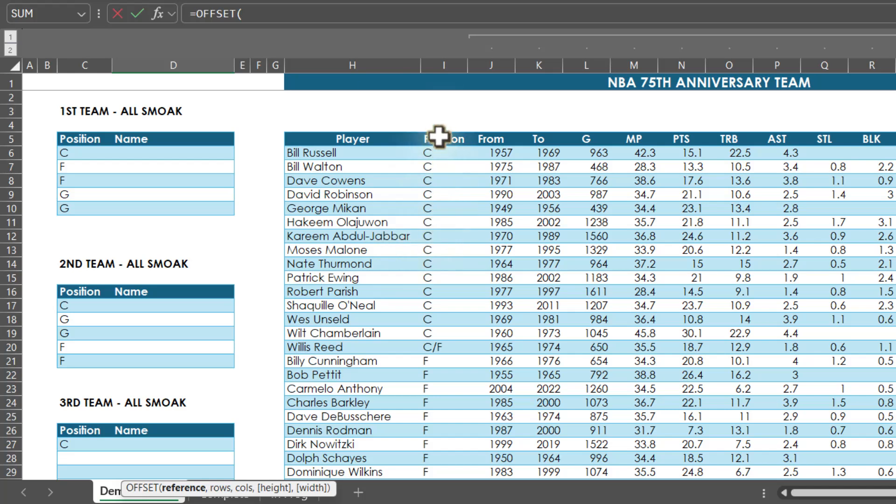
left_click(352, 138)
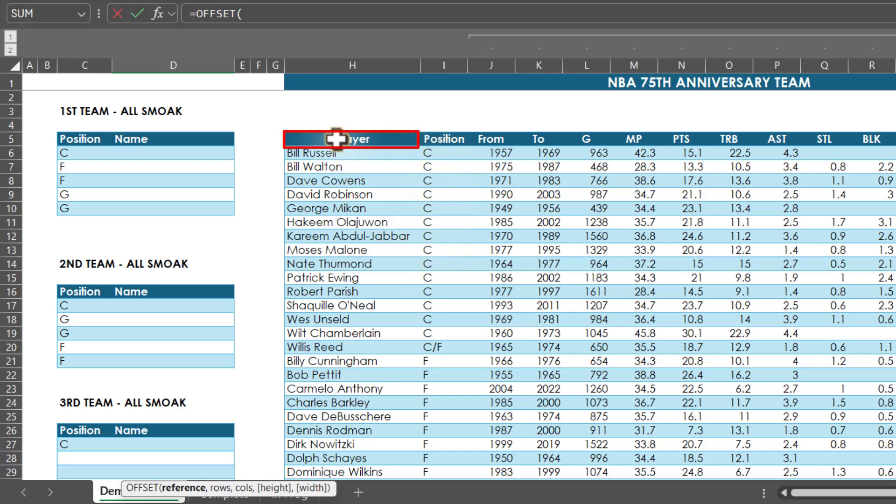
left_click(351, 139)
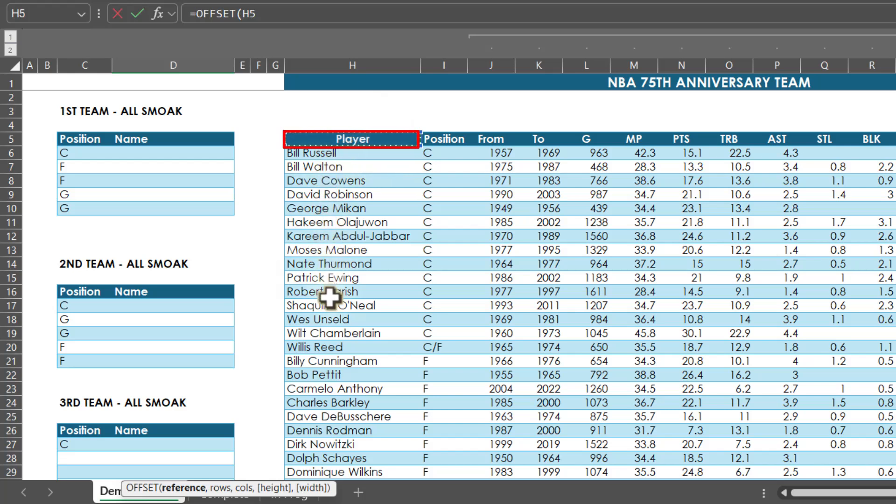
mouse_move(441, 219)
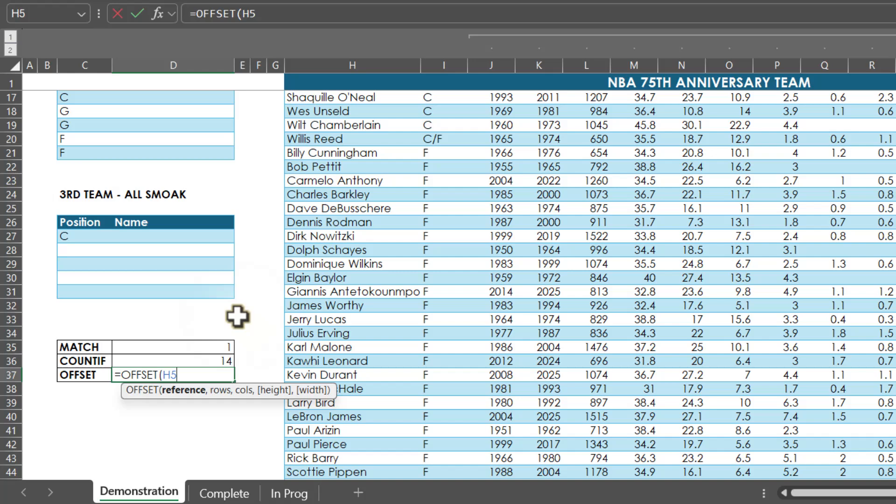
mouse_move(351, 317)
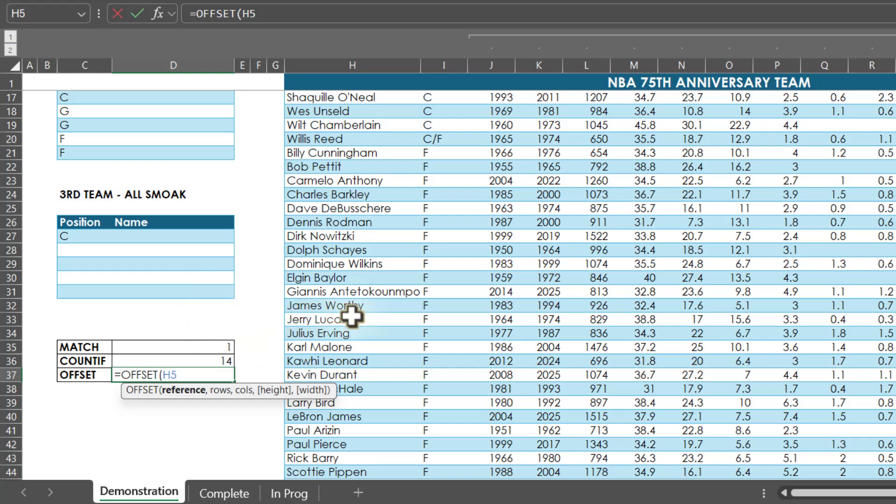
type(",")
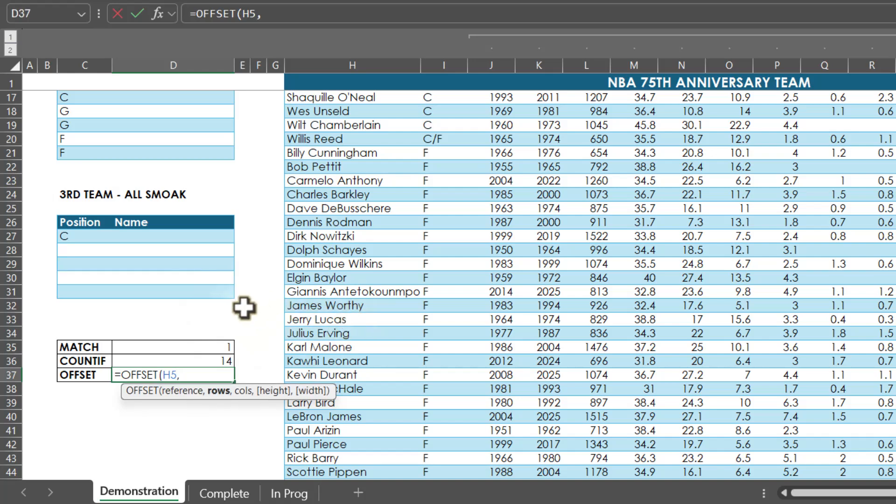
mouse_move(166, 347)
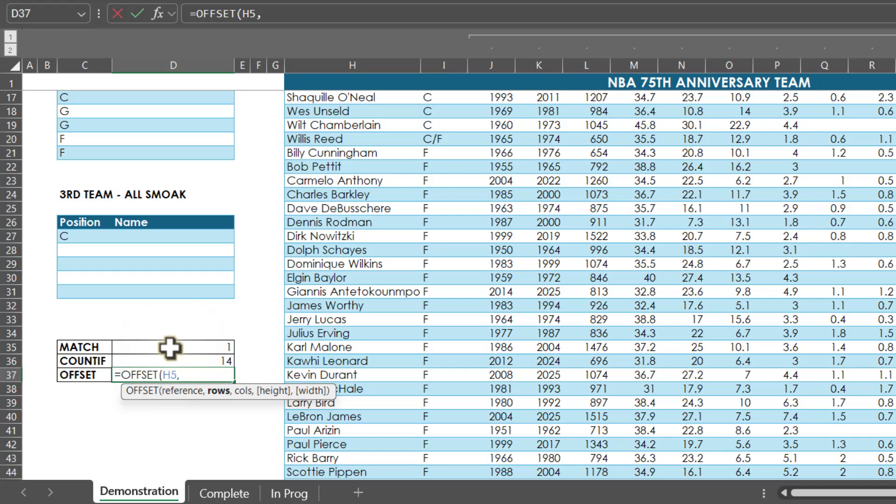
left_click(145, 347)
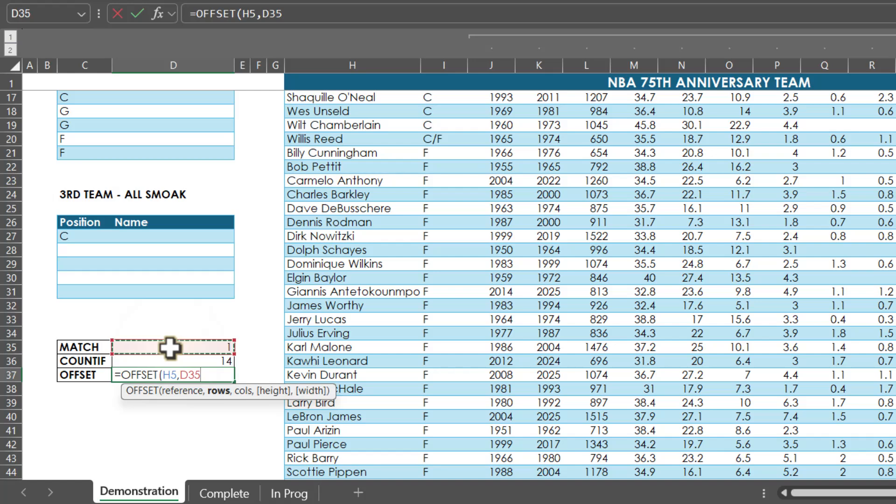
type(",")
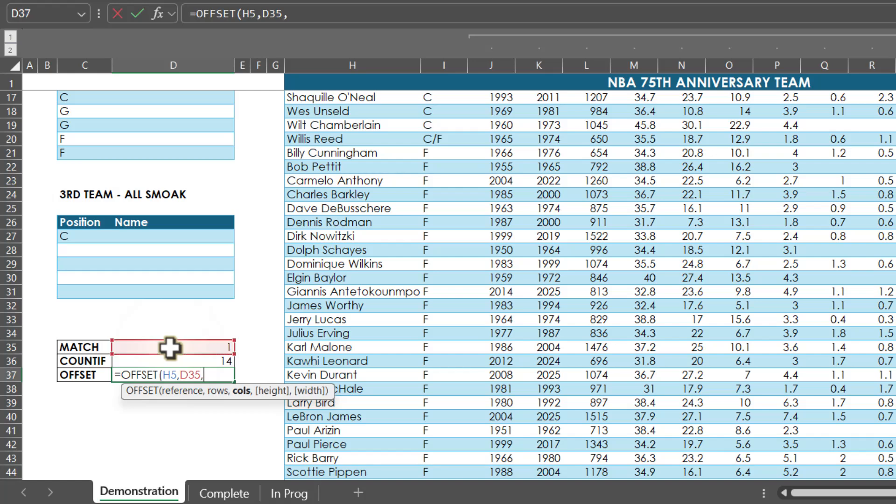
type(",D36)")
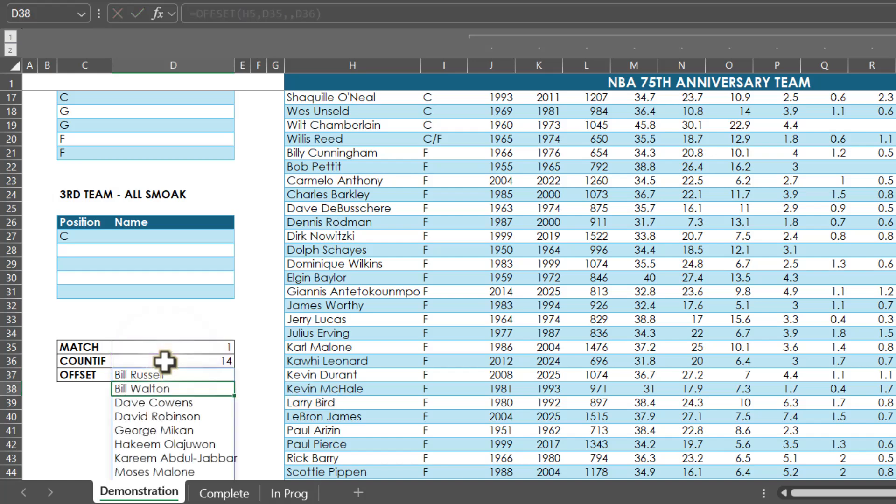
scroll("down", 3)
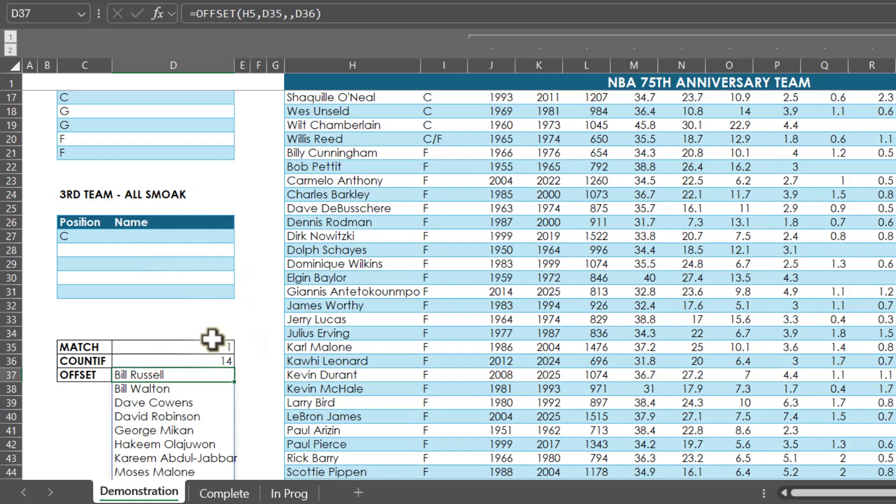
mouse_move(107, 362)
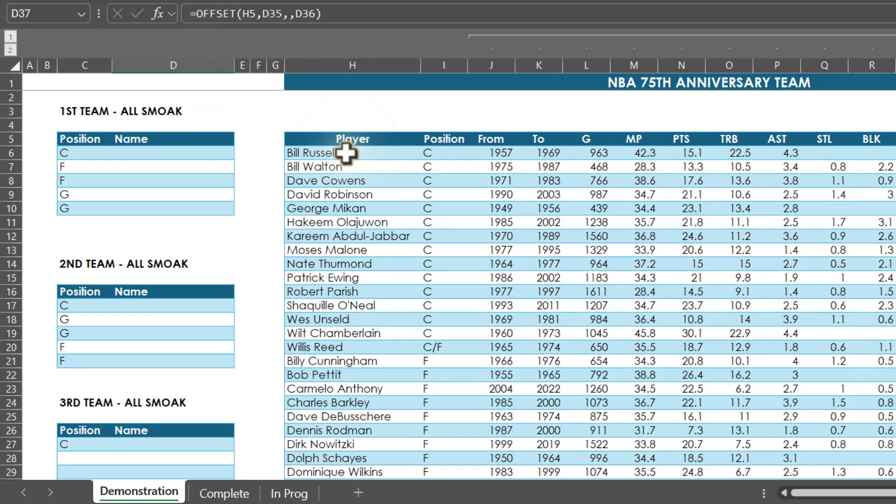
scroll("down", 3)
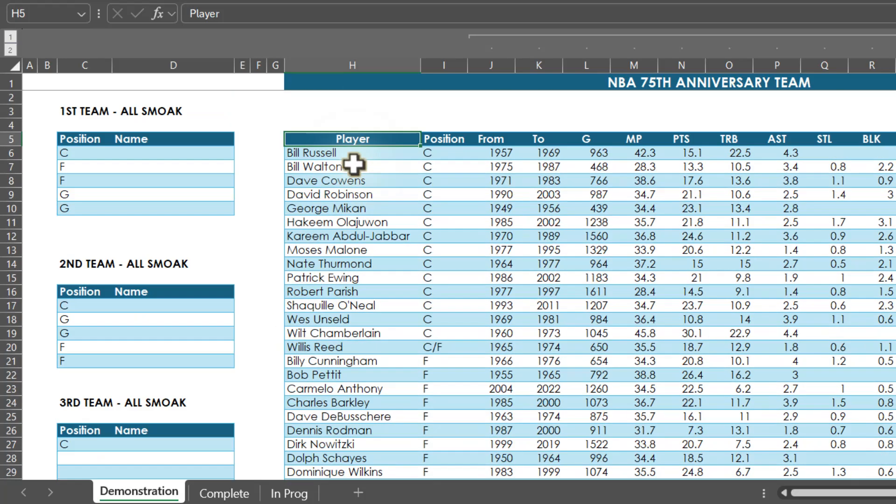
left_click(352, 152)
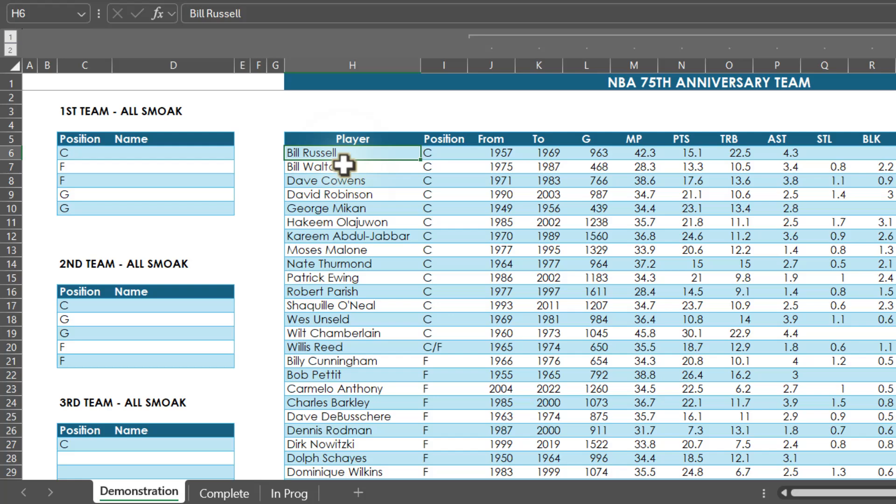
mouse_move(337, 336)
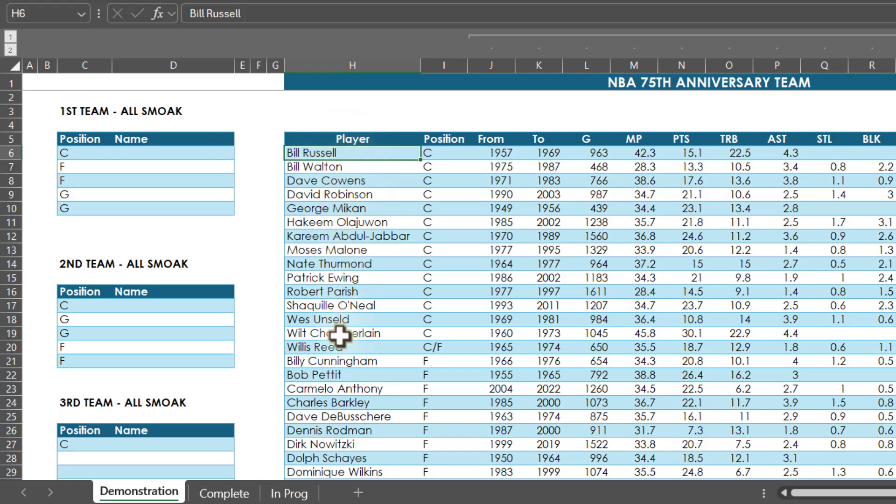
left_click(353, 333)
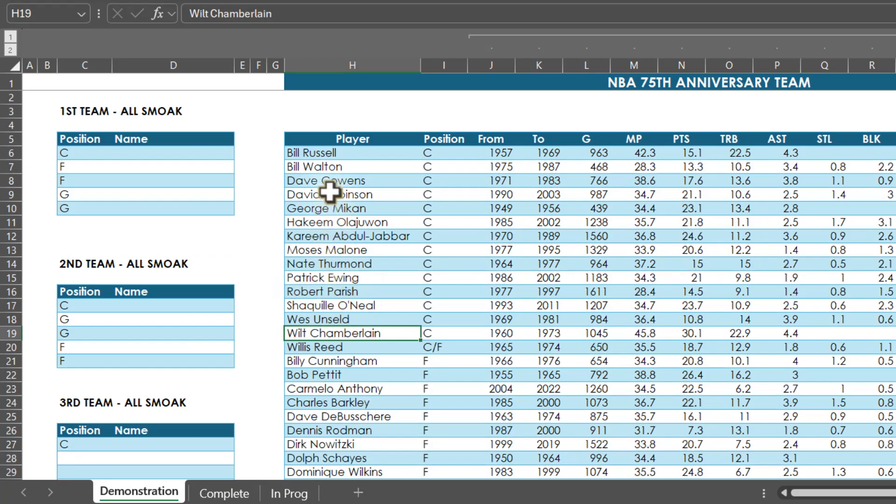
scroll("down", 3)
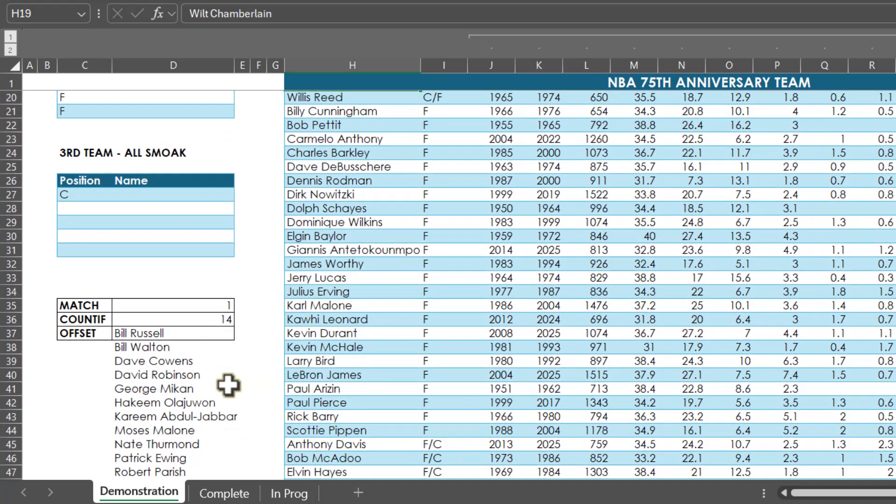
mouse_move(176, 336)
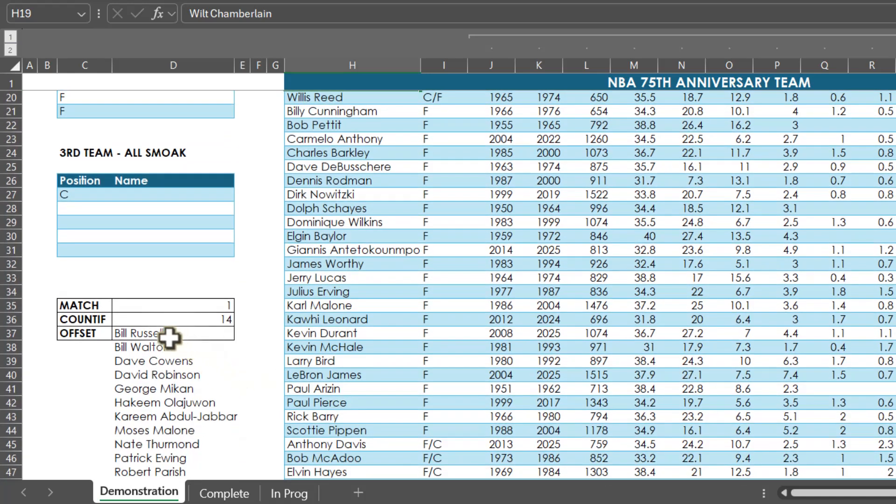
left_click(145, 194)
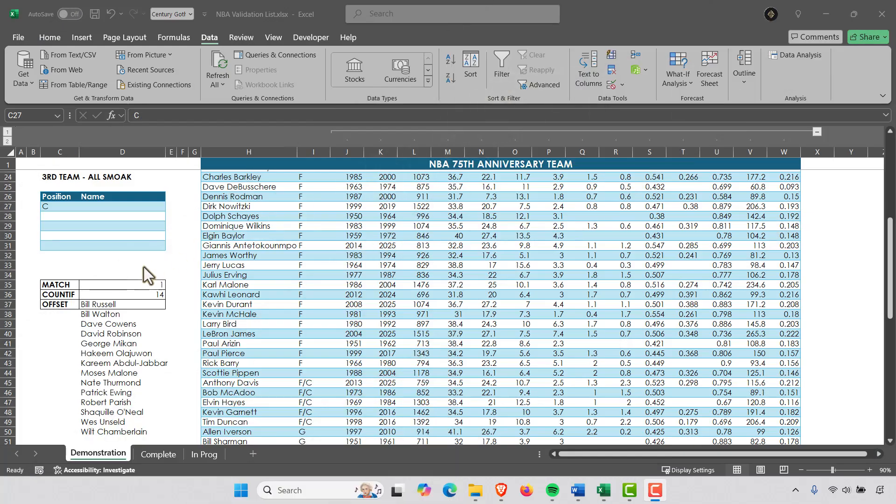
left_click(60, 284)
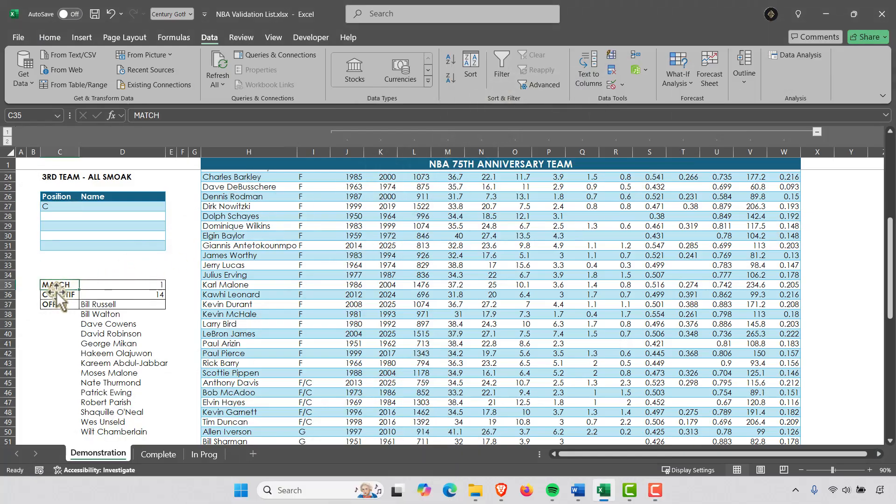
left_click(59, 304)
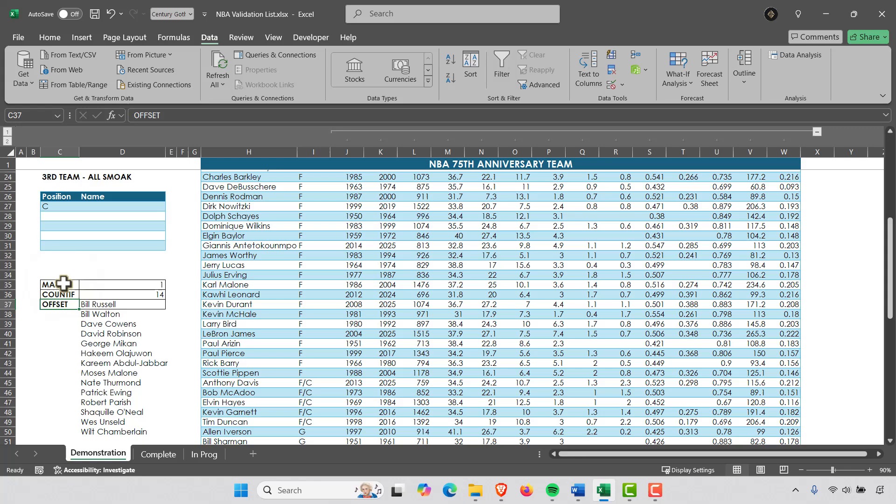
mouse_move(29, 213)
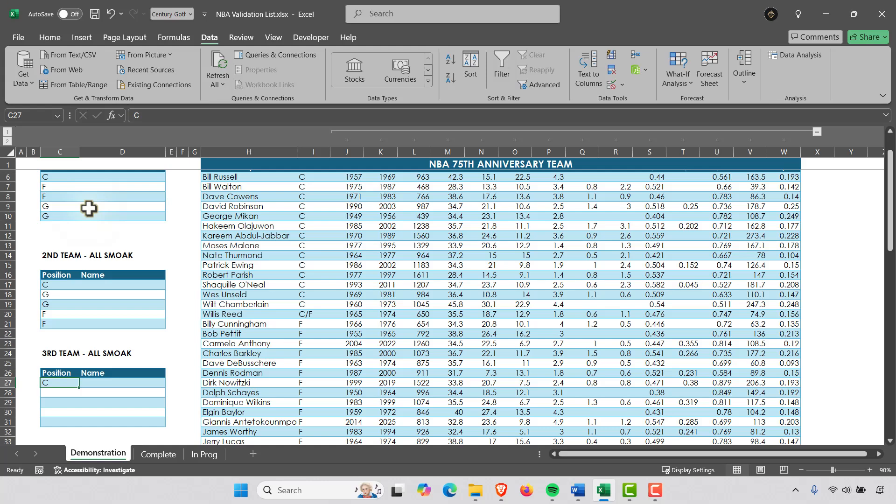
scroll("down", 3)
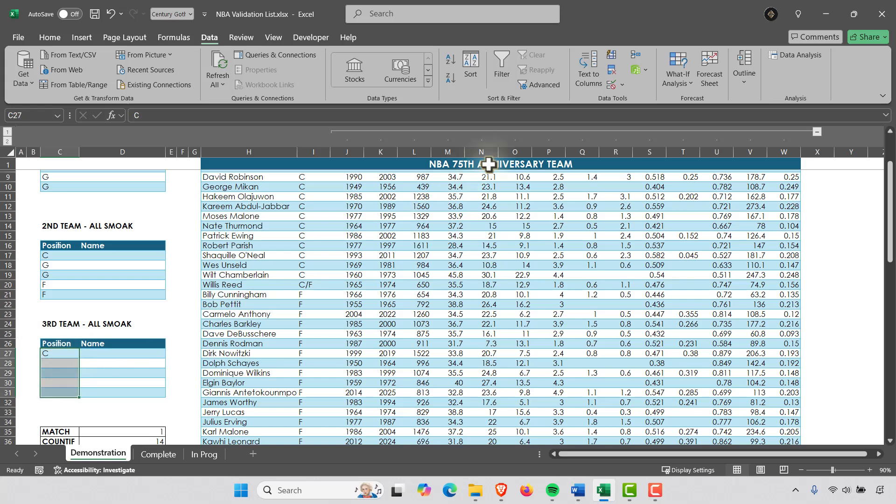
mouse_move(633, 108)
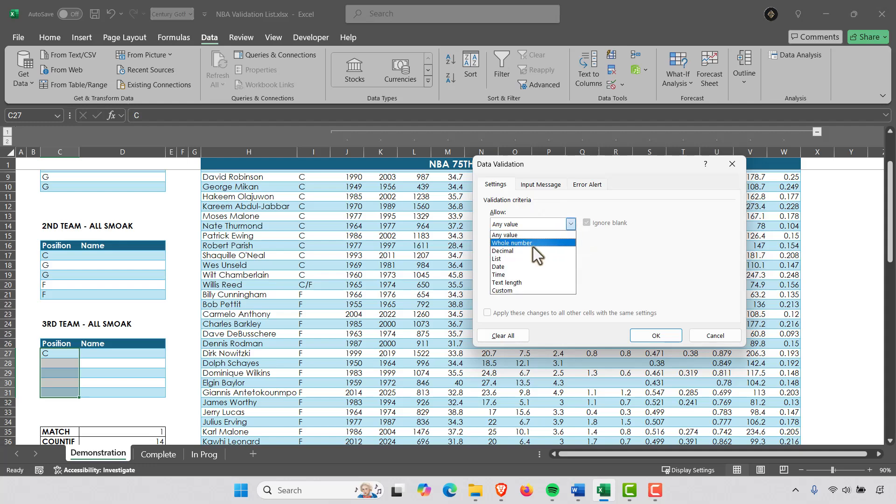
Step: Give C27:C31 list validation with Source =$I$6:$I$81
left_click(496, 259)
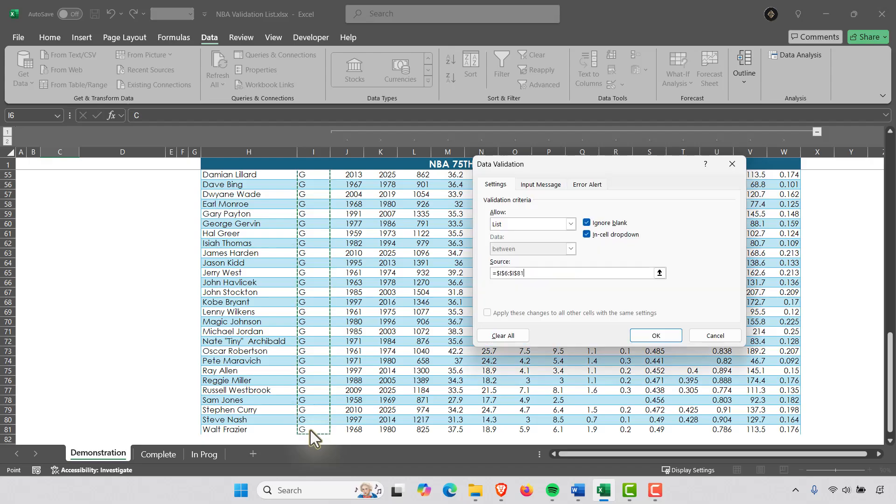
left_click(655, 336)
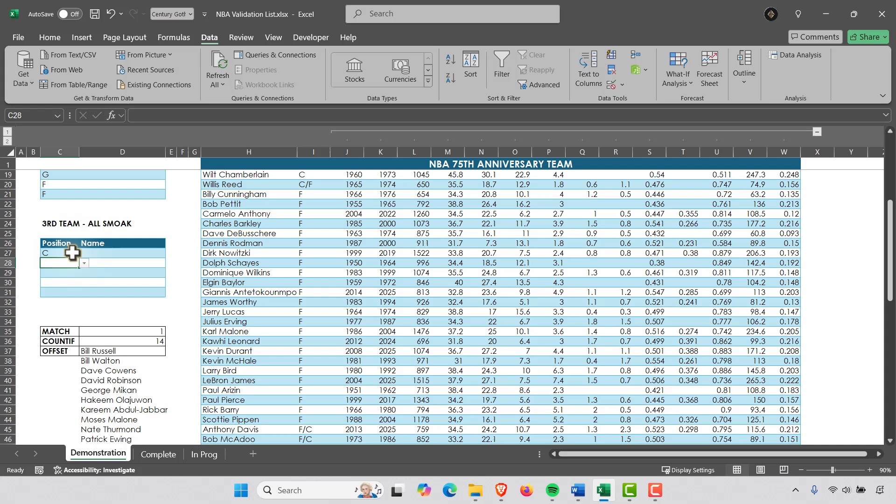
left_click(83, 253)
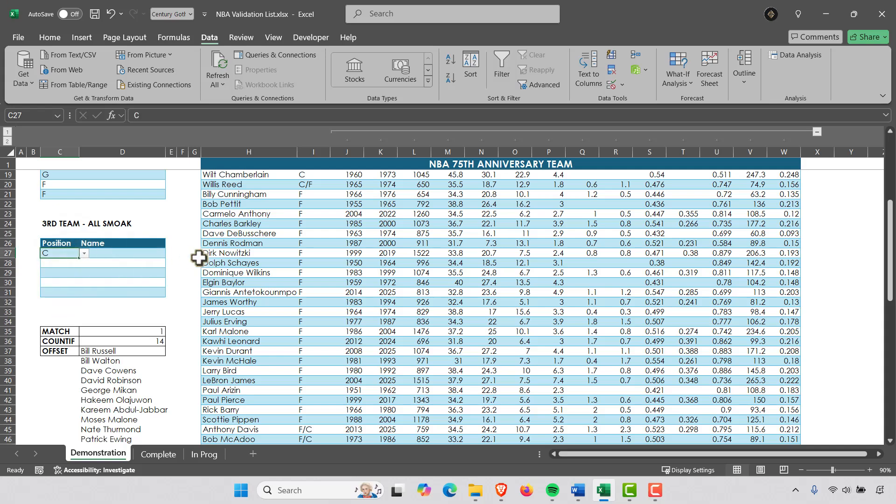
left_click(83, 263)
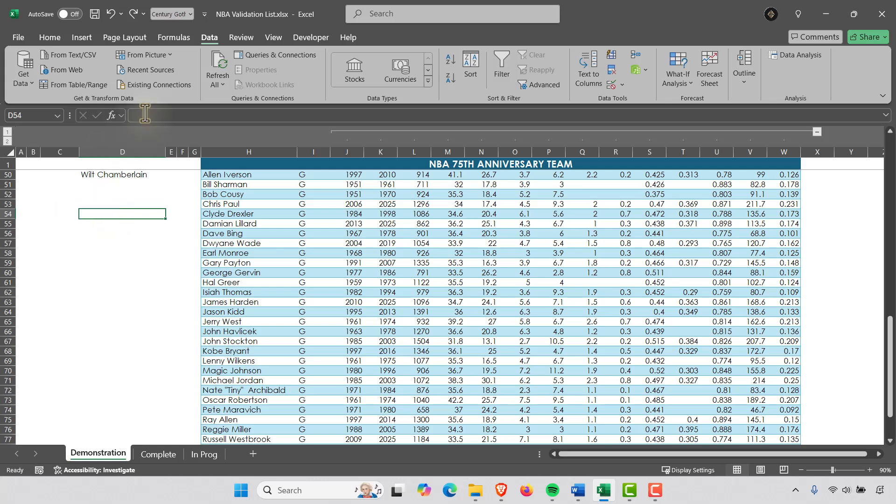
Step: Enter the nested OFFSET/MATCH/COUNTIF formula in D54, spilling centres from Bill Russell
type("=OFFSET($H$5,MATCH(C27,$I$6:$I$81,0),,COUNTIF($I$6:$I$81,C27))")
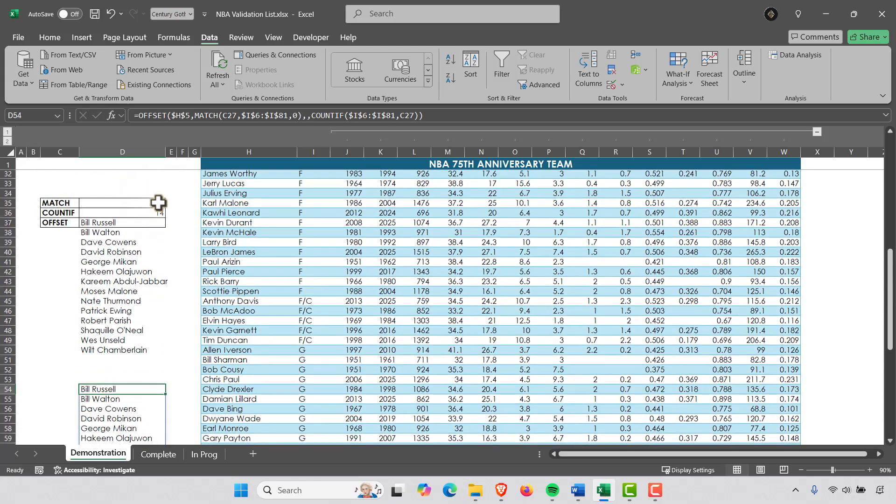
scroll("down", 3)
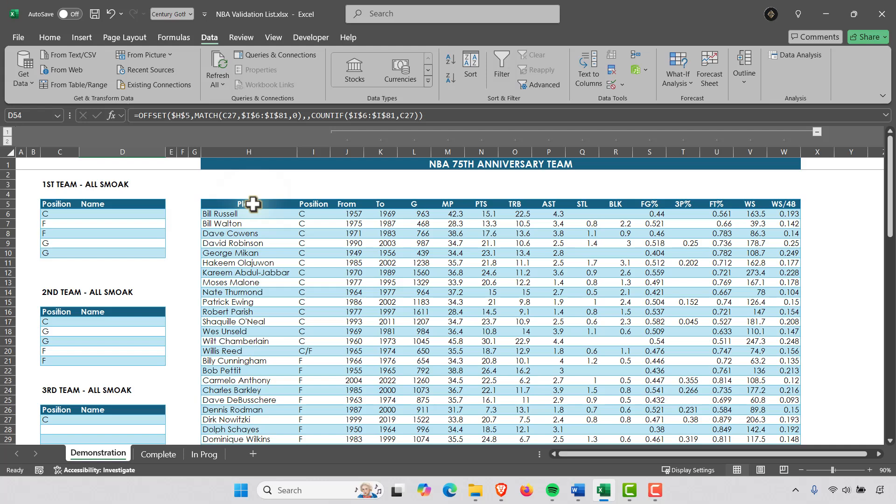
Step: Scroll down and back up around the combined OFFSET formula
scroll("down", 3)
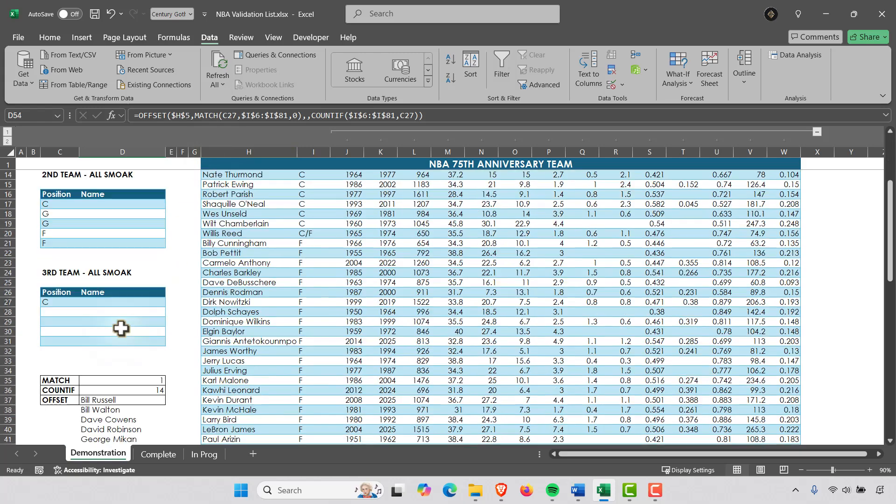
scroll("up", 3)
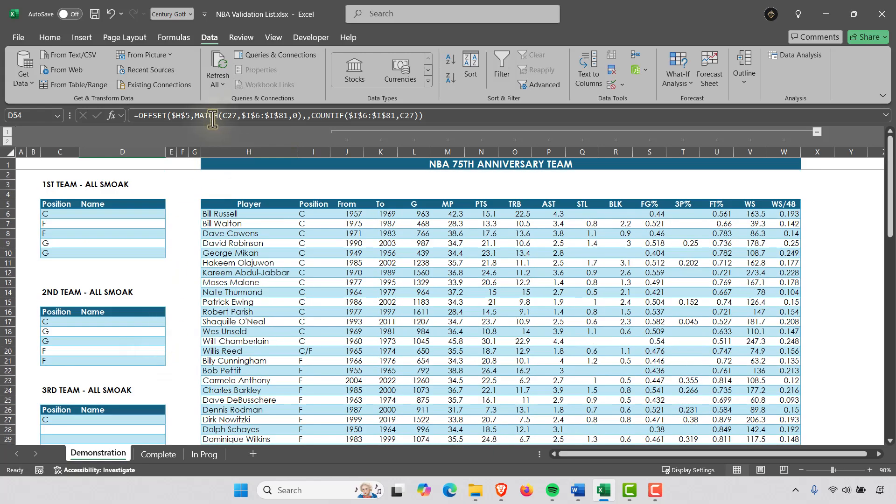
mouse_move(263, 121)
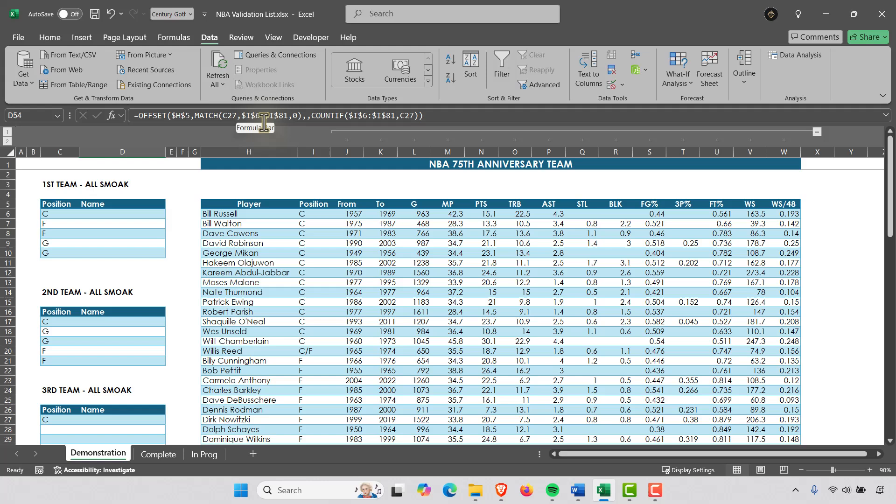
mouse_move(313, 217)
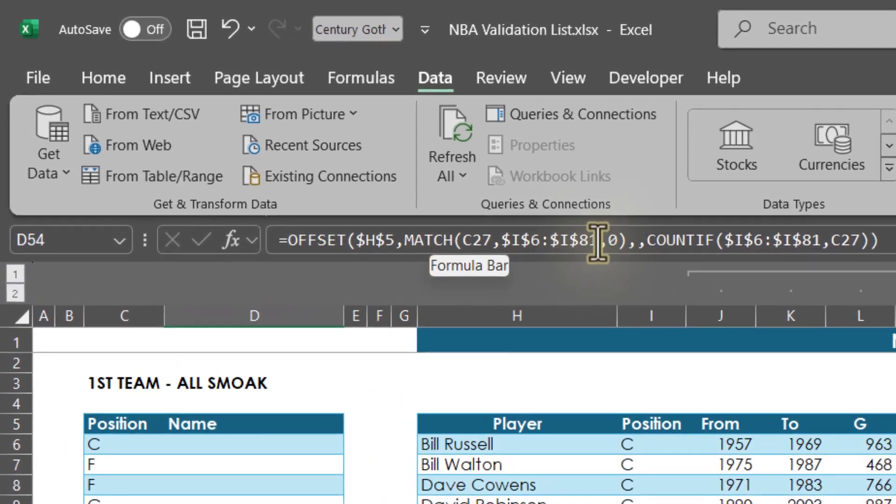
mouse_move(680, 246)
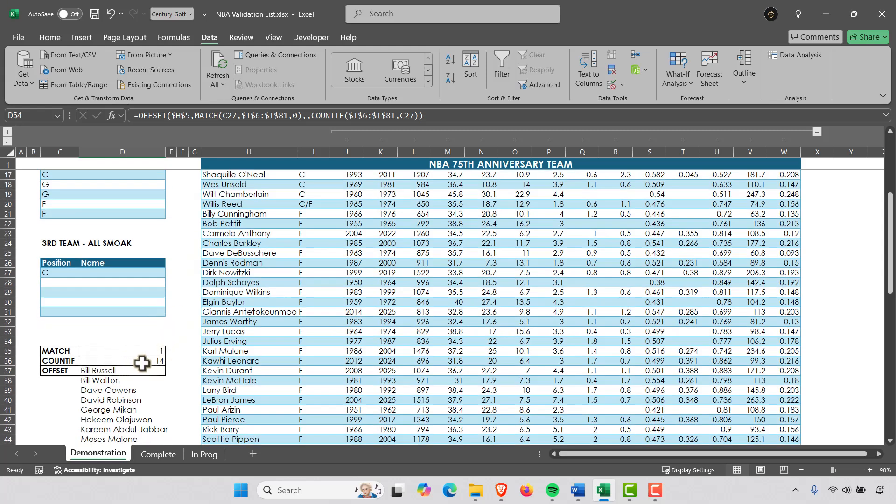
mouse_move(154, 353)
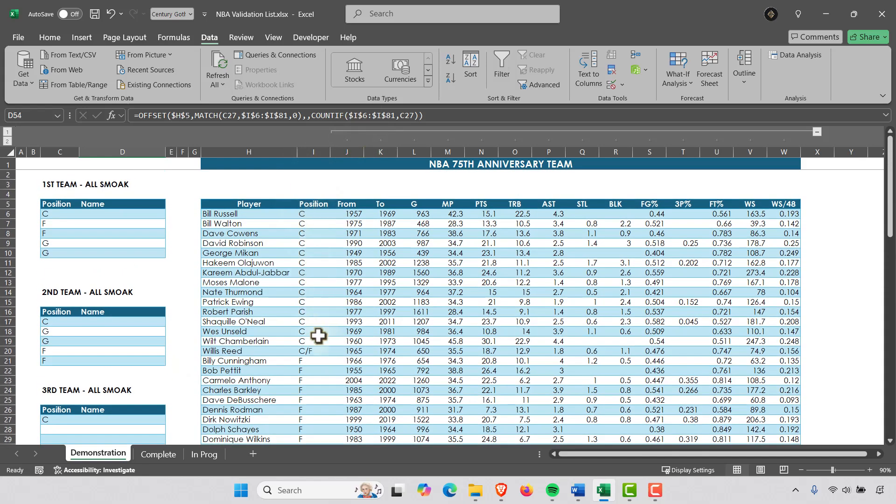
mouse_move(309, 216)
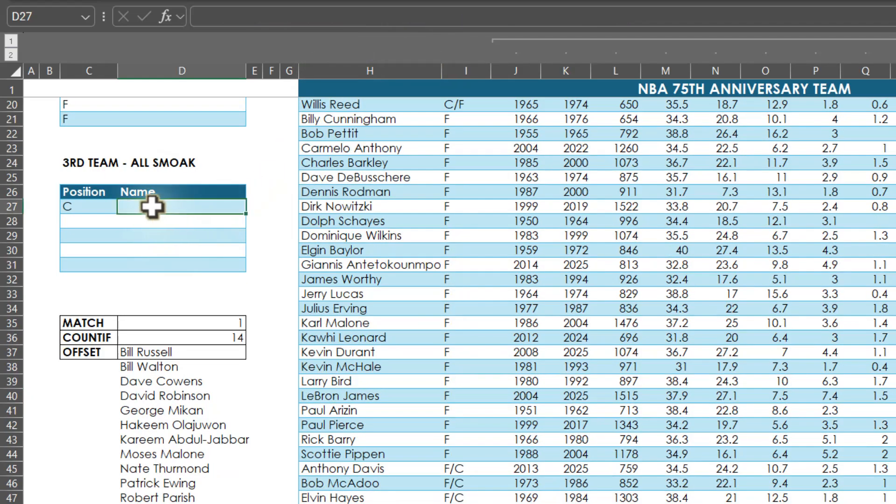
mouse_move(885, 12)
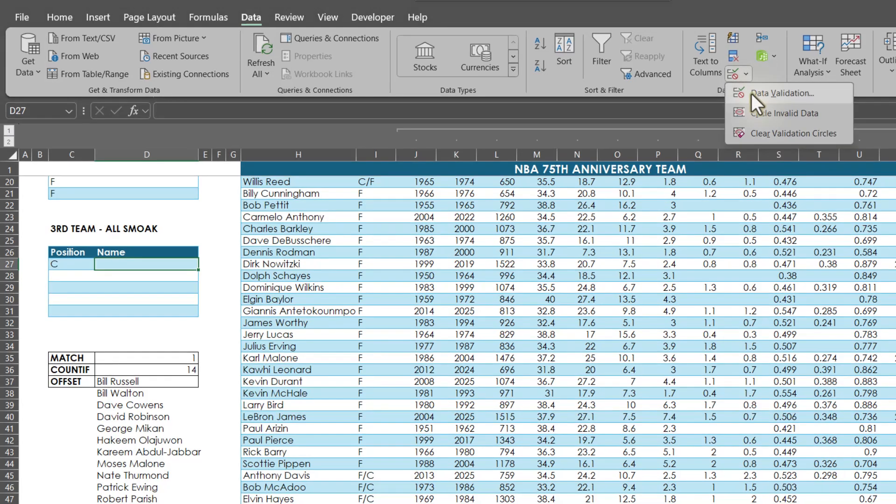
Step: Apply list validation to D27:D31 using the OFFSET/MATCH/COUNTIF formula as Source
left_click(775, 93)
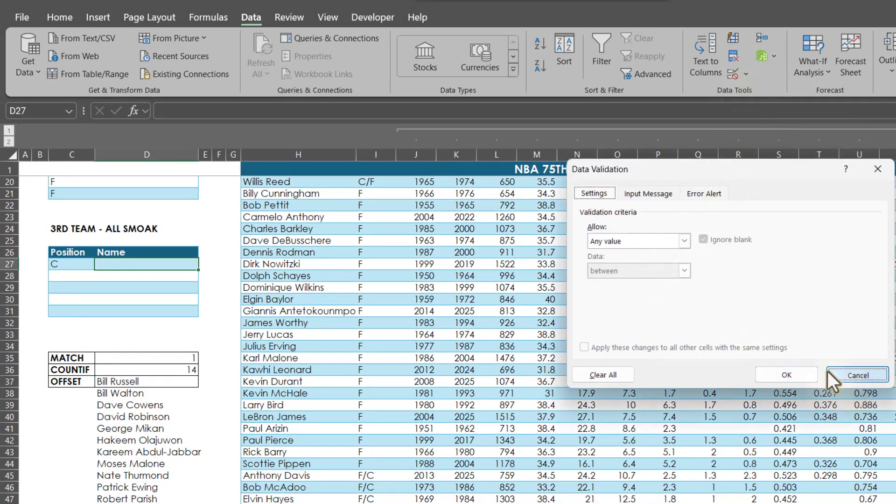
left_click(856, 375)
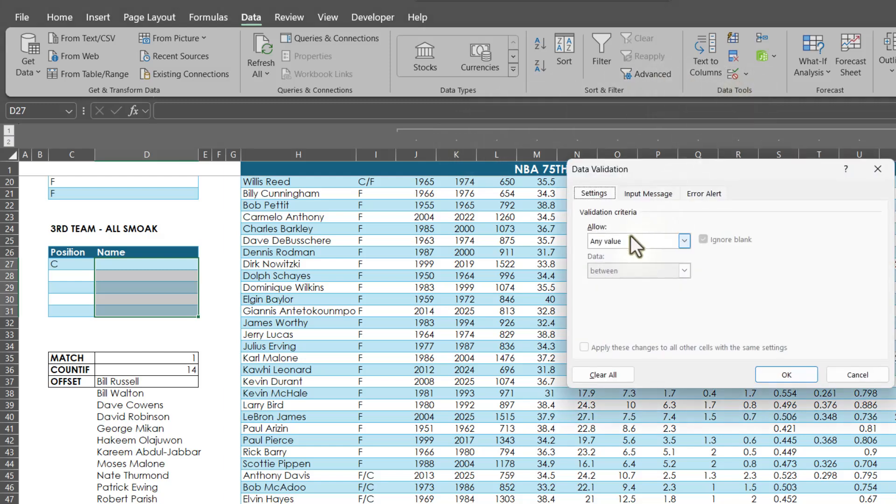
left_click(639, 240)
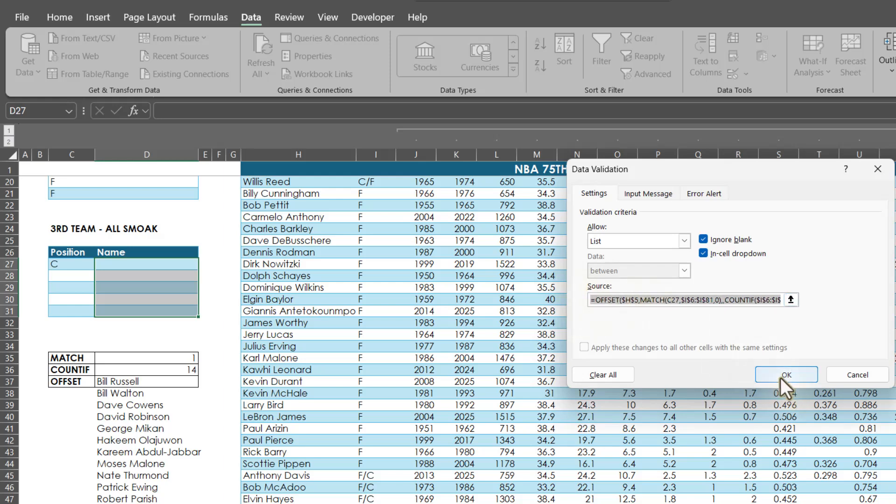
left_click(786, 374)
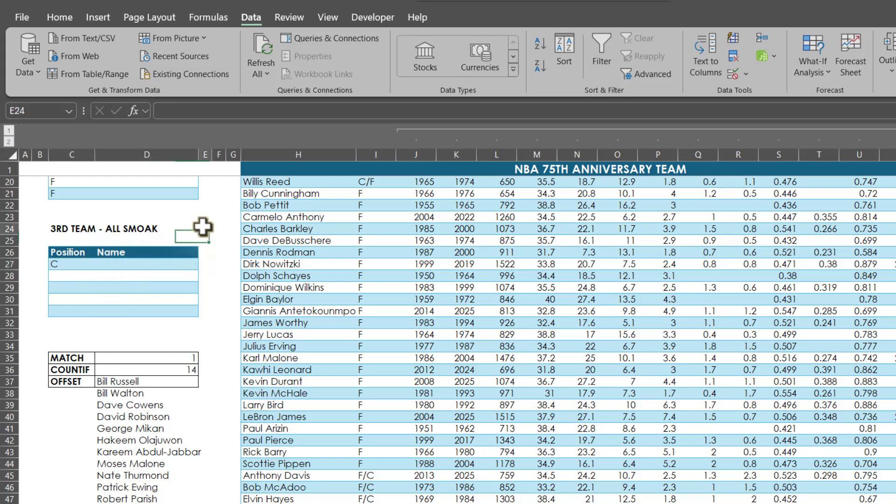
Step: Choose C for the first 3rd team position and move to the next position cell
left_click(101, 264)
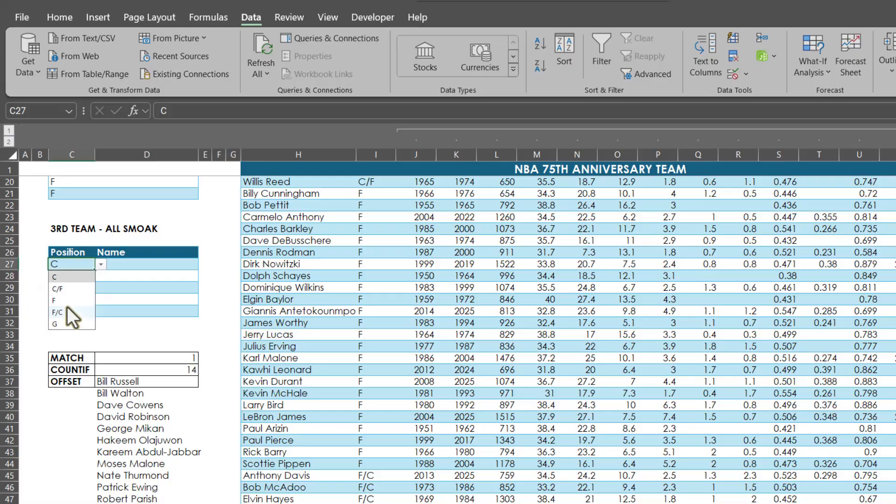
left_click(56, 324)
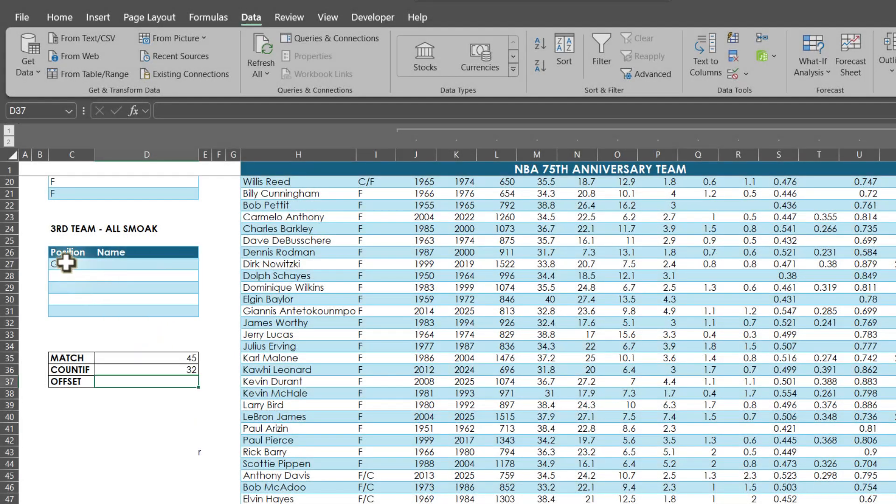
left_click(67, 263)
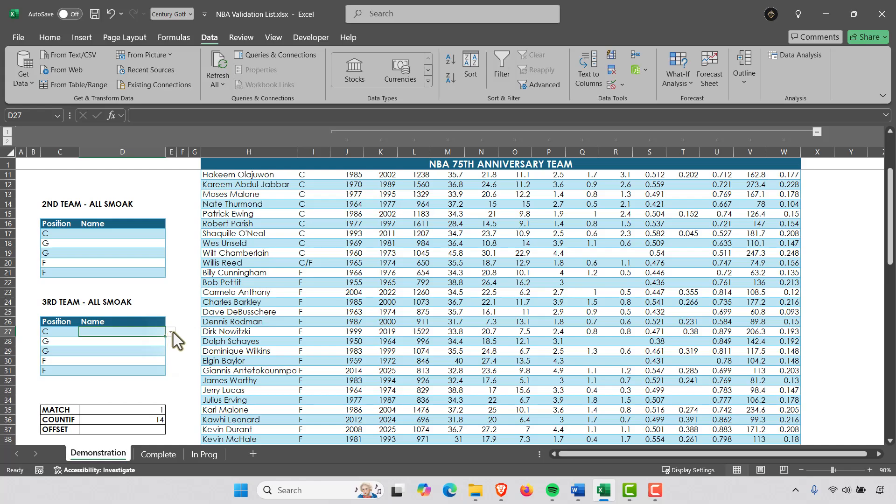
Step: Pick Wilt Chamberlain, Oscar Robertson, Isiah Thomas and Larry Bird in D27:D30
left_click(169, 331)
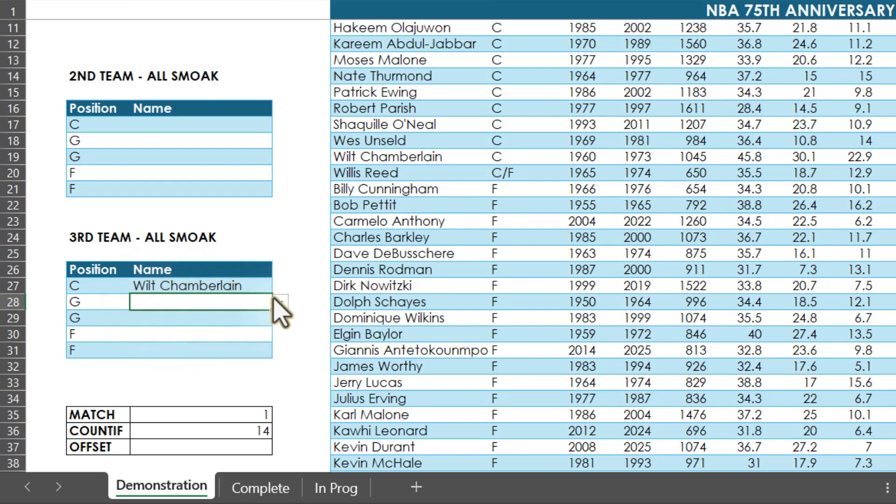
left_click(280, 301)
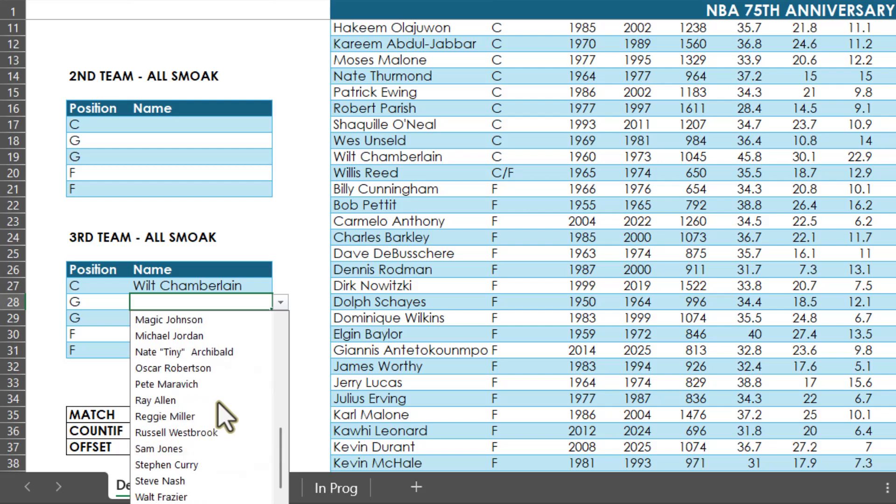
left_click(173, 368)
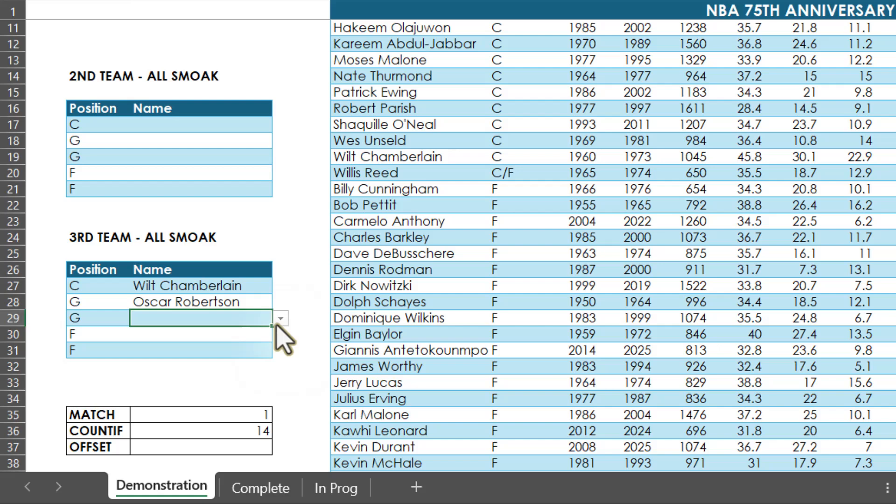
left_click(281, 318)
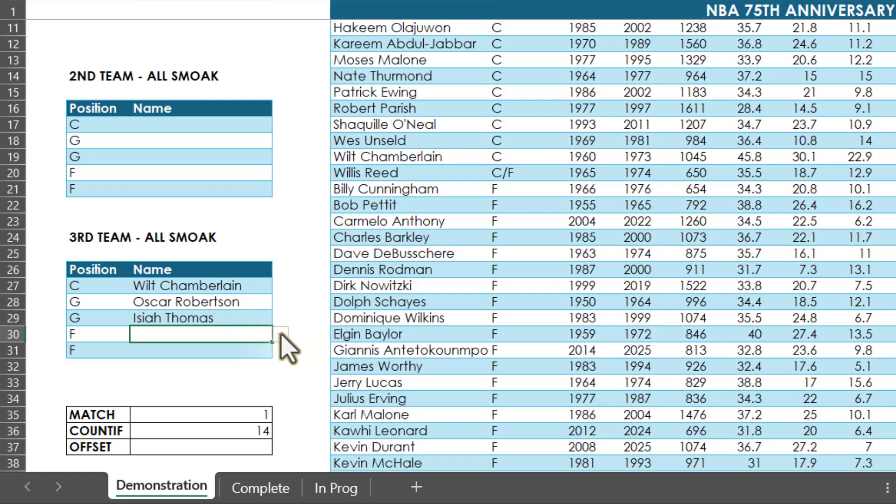
left_click(280, 334)
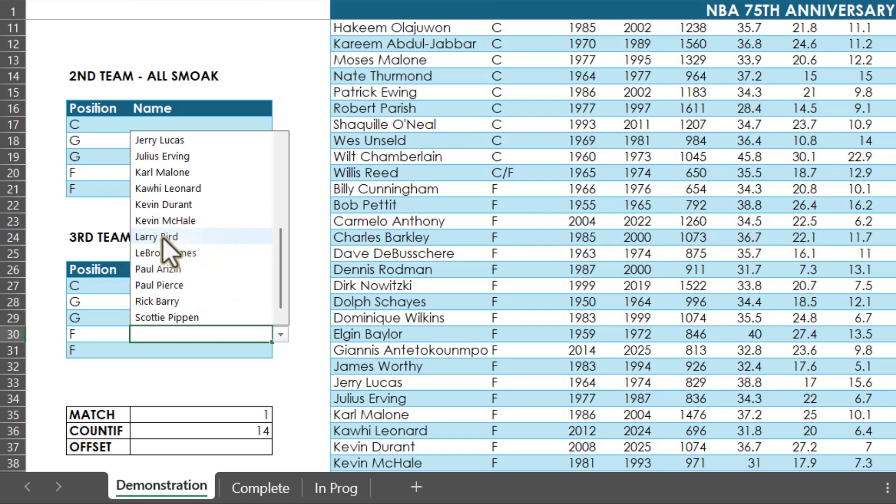
left_click(156, 237)
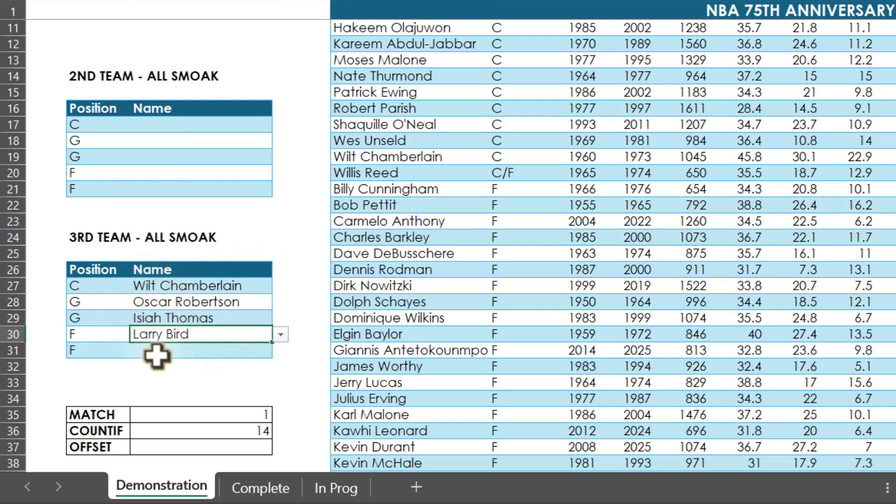
Step: Change C31's position to F/C and pick Kevin Garnett for that row
left_click(138, 350)
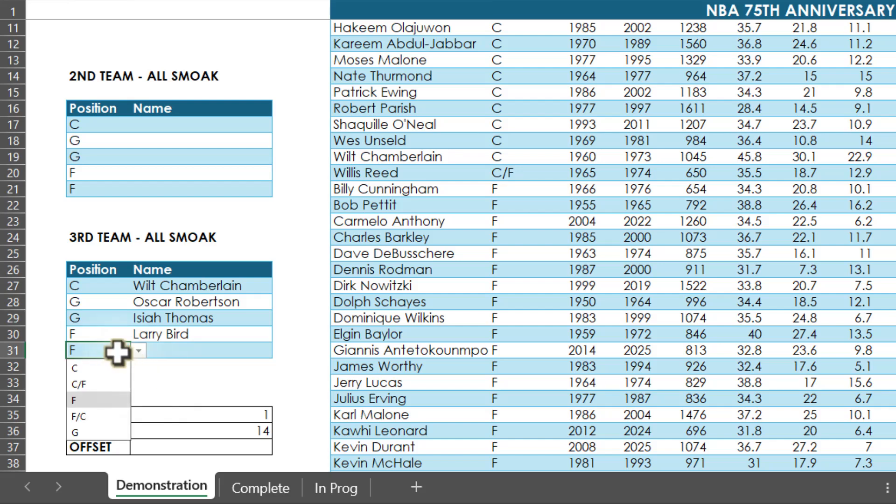
left_click(79, 385)
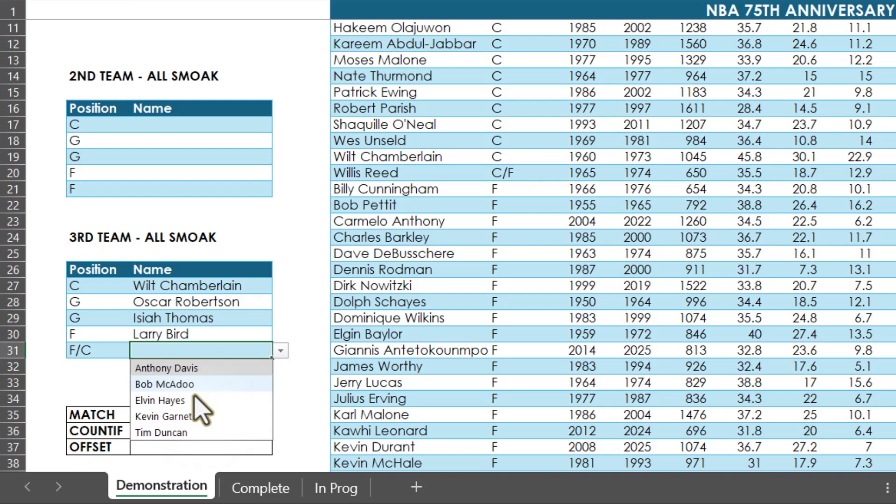
left_click(163, 416)
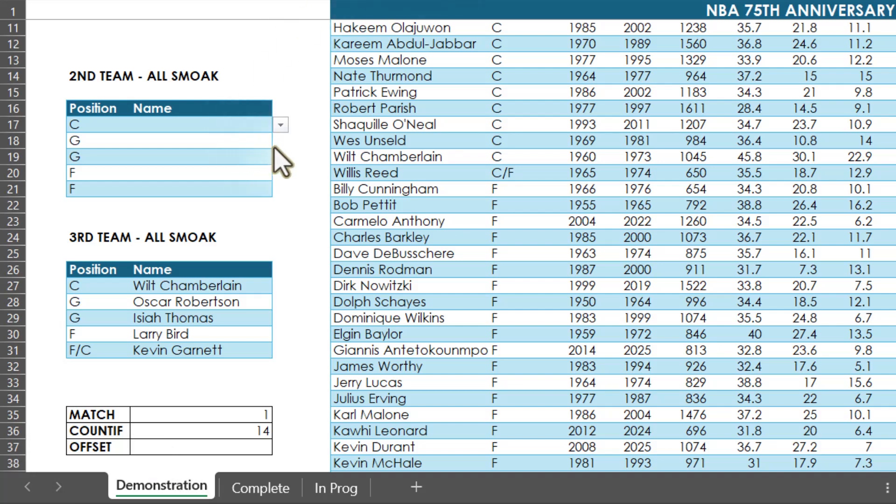
Step: Pick Shaquille O'Neal at center and Kobe Bryant as first guard for the 2nd team
left_click(201, 124)
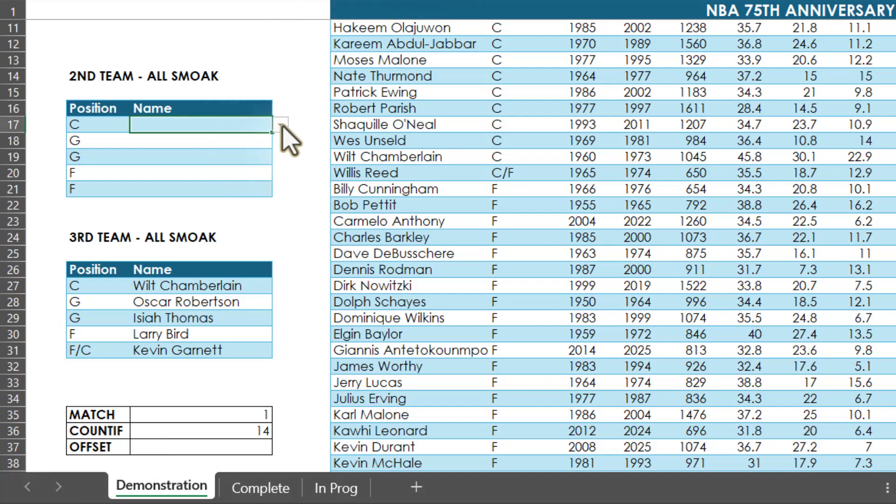
left_click(280, 124)
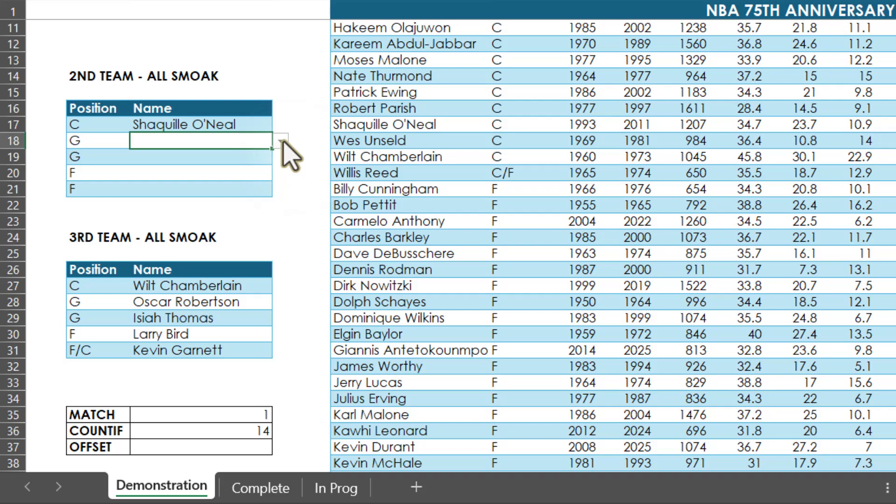
left_click(281, 140)
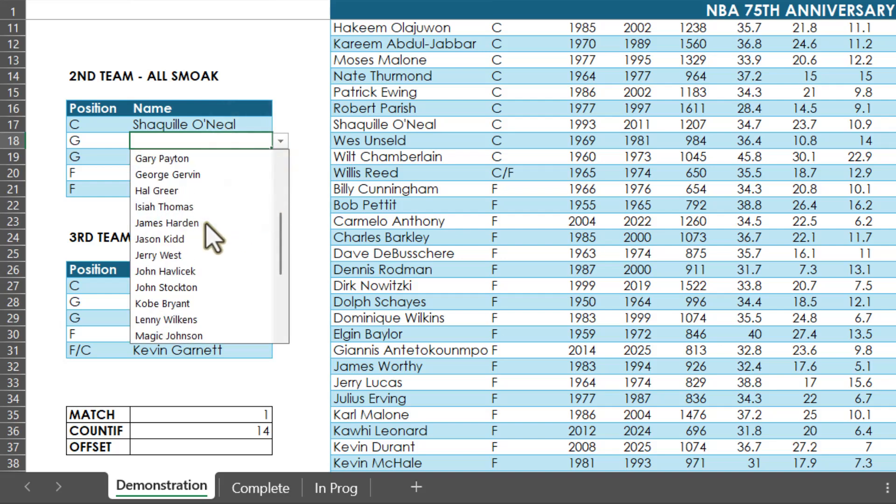
left_click(162, 303)
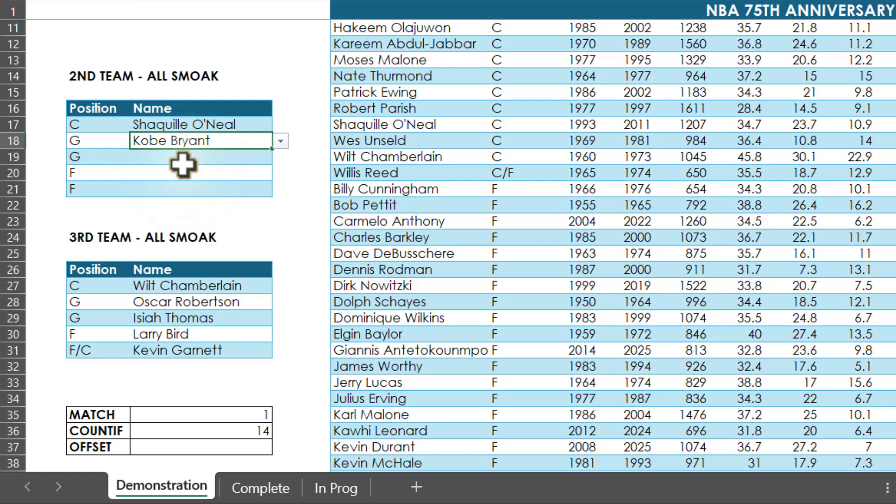
Step: Pick Stephen Curry, Charles Barkley and Karl Malone for the remaining 2nd team rows
left_click(200, 156)
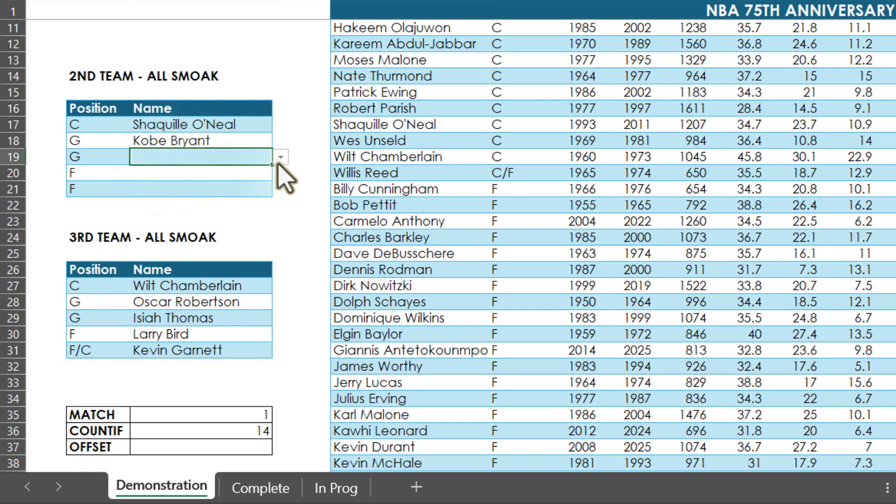
left_click(281, 157)
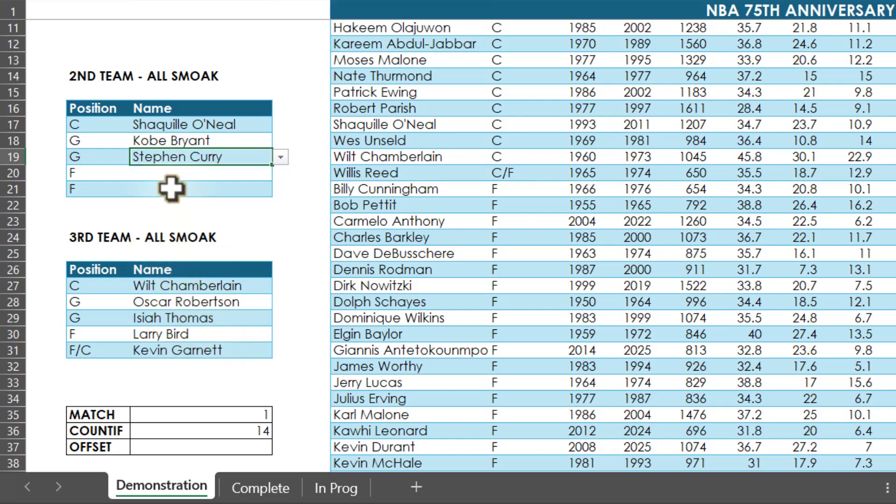
left_click(280, 173)
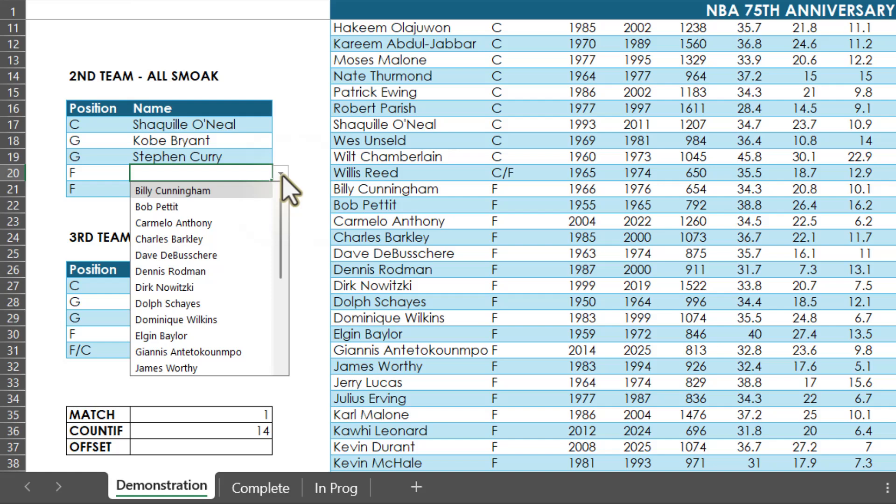
mouse_move(199, 239)
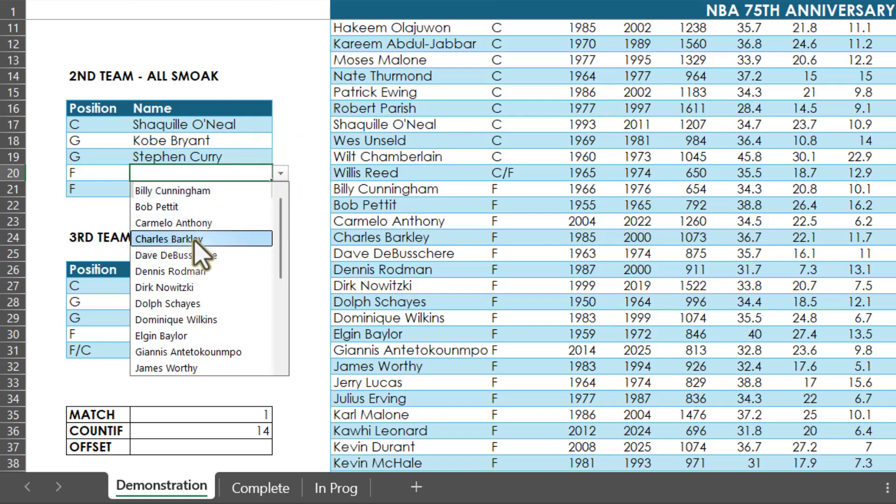
left_click(169, 239)
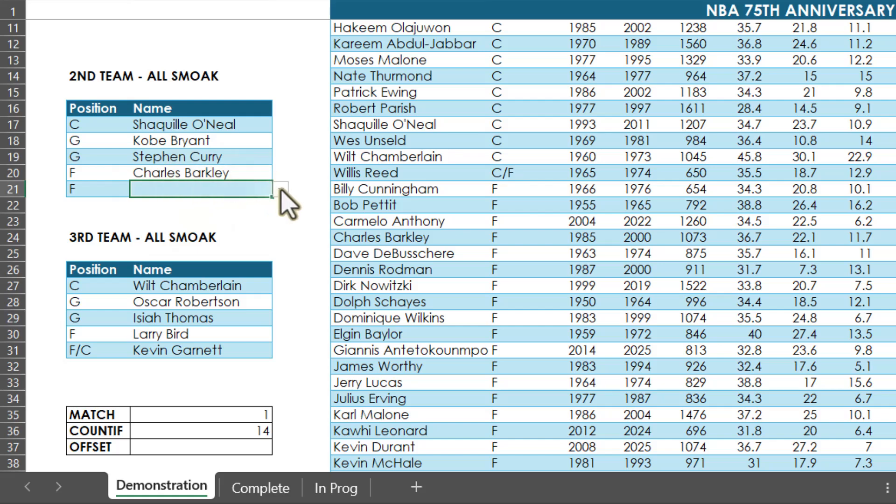
left_click(279, 189)
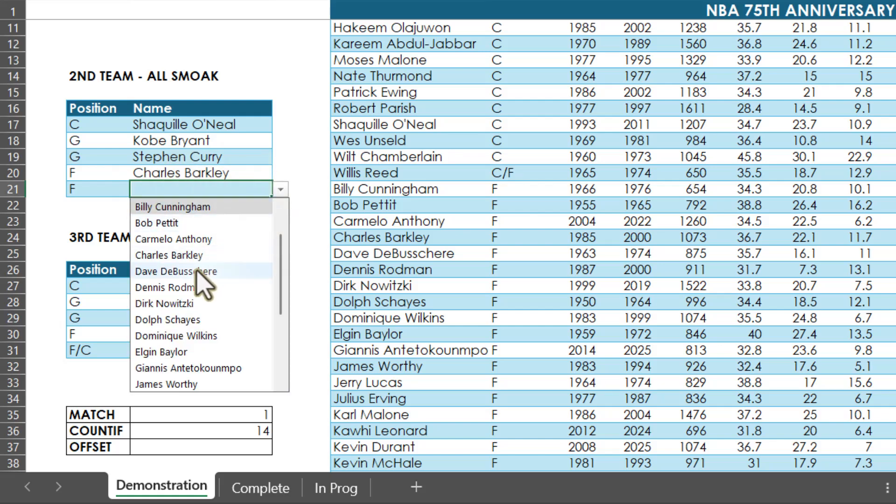
scroll("down", 3)
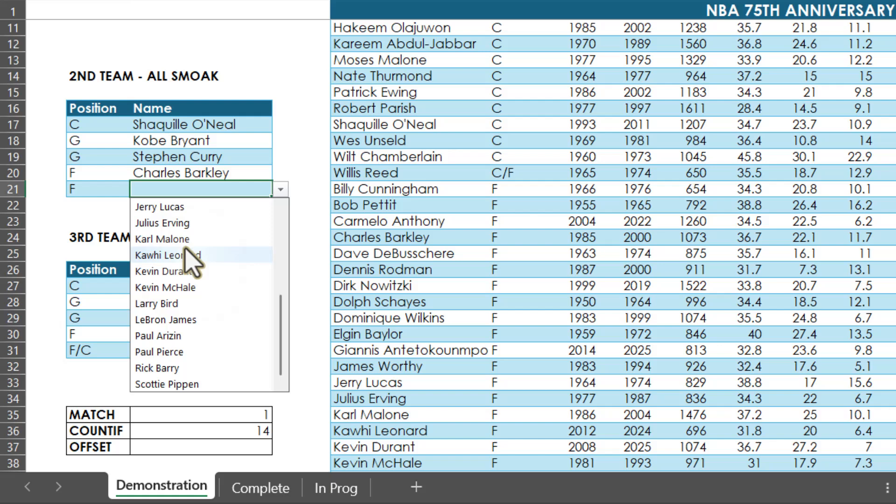
left_click(162, 239)
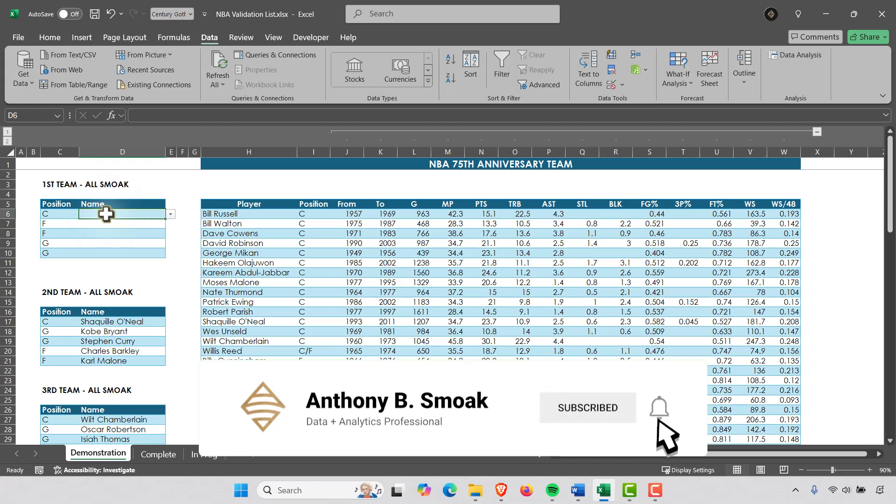
left_click(659, 407)
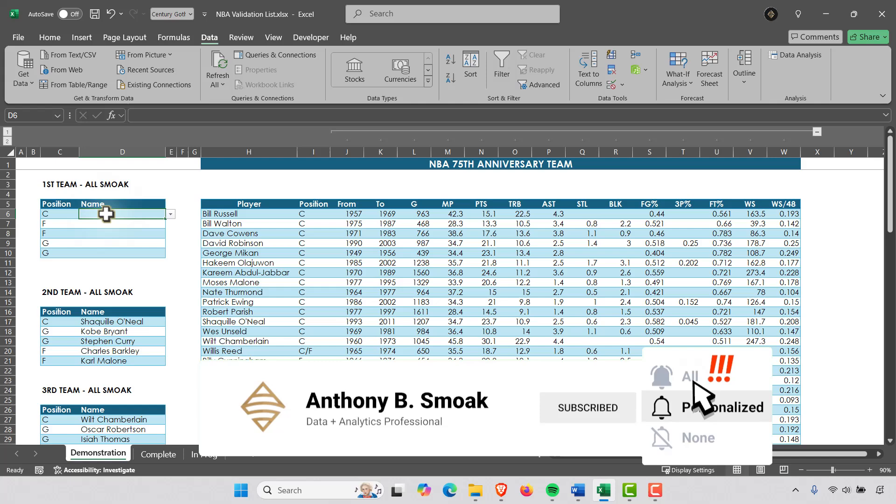